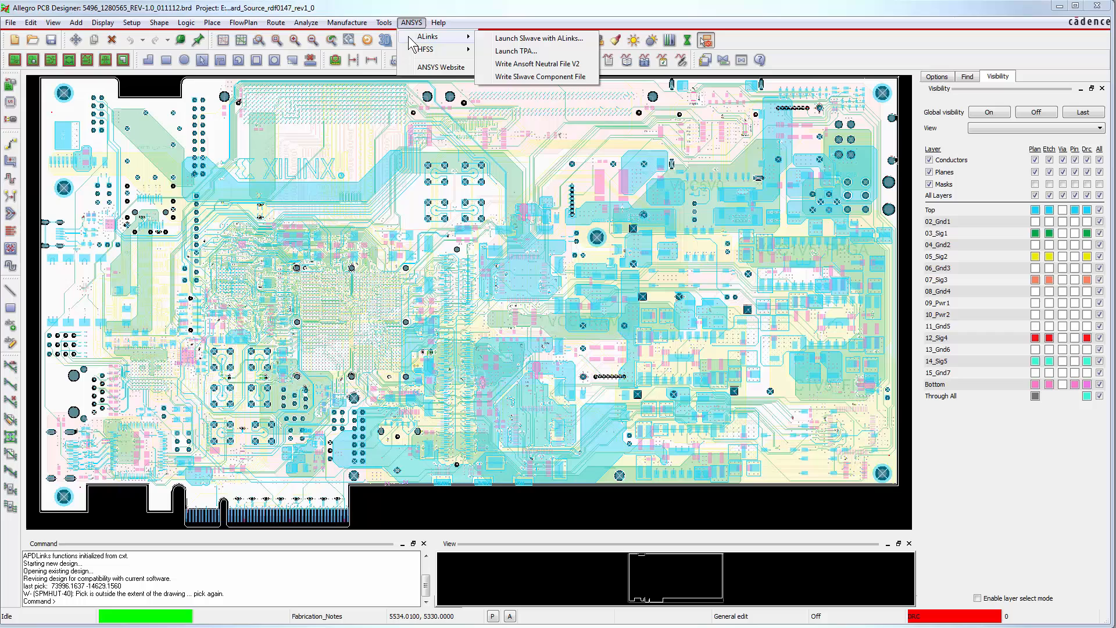
mouse_move(537, 38)
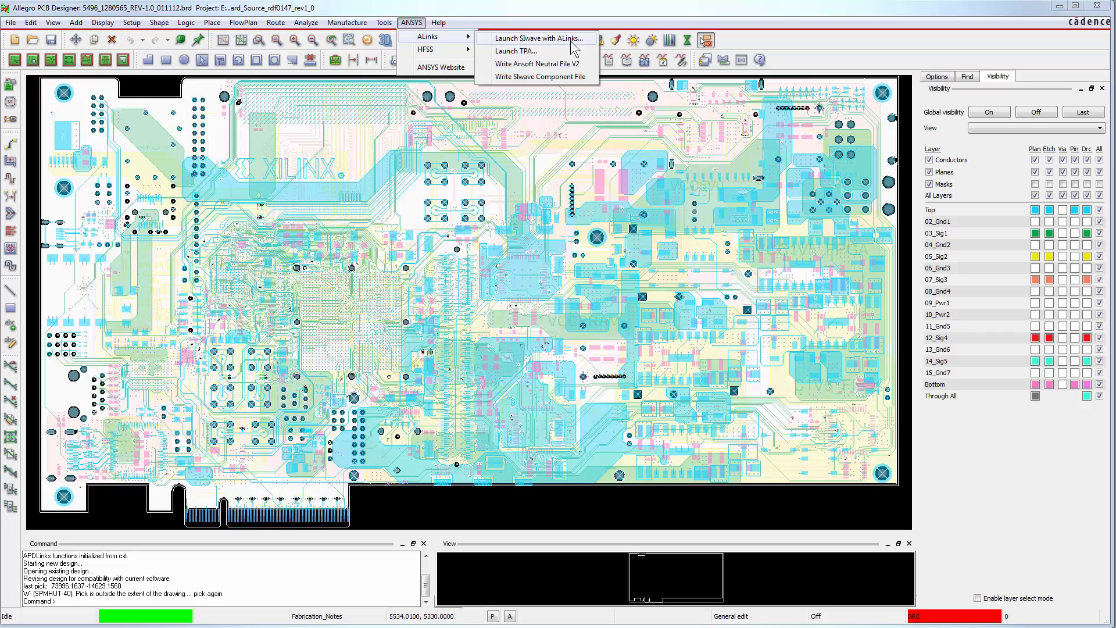
Launch SIwave with ALinks so the current Allegro board opens there
click(537, 38)
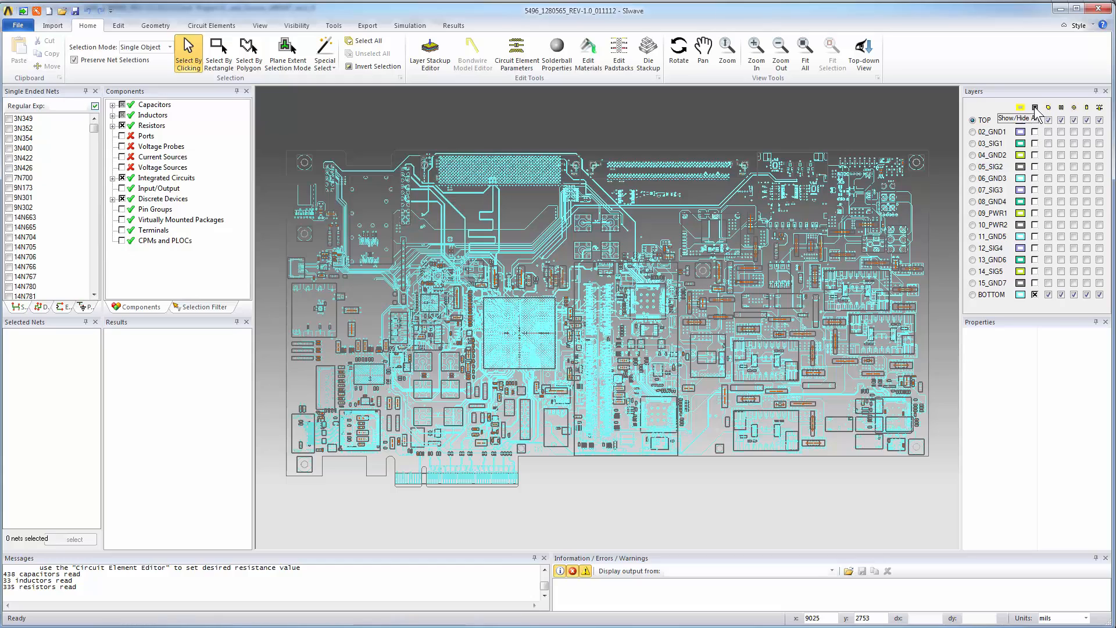
Show every board layer and review the imported stackup in the Layer Stackup Editor
click(1037, 108)
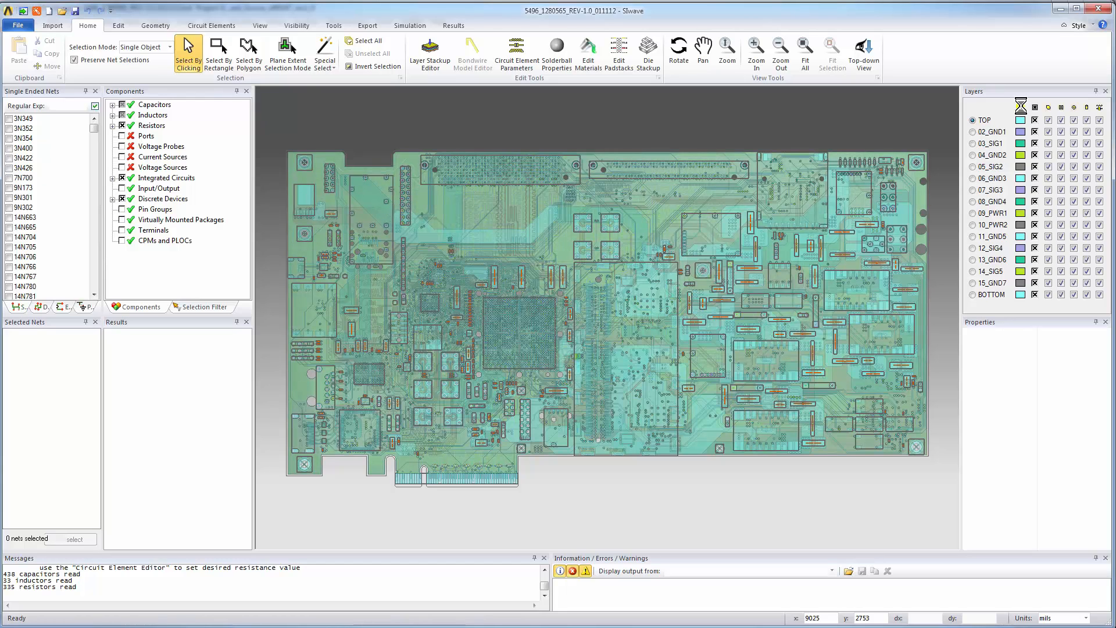
mouse_move(514, 98)
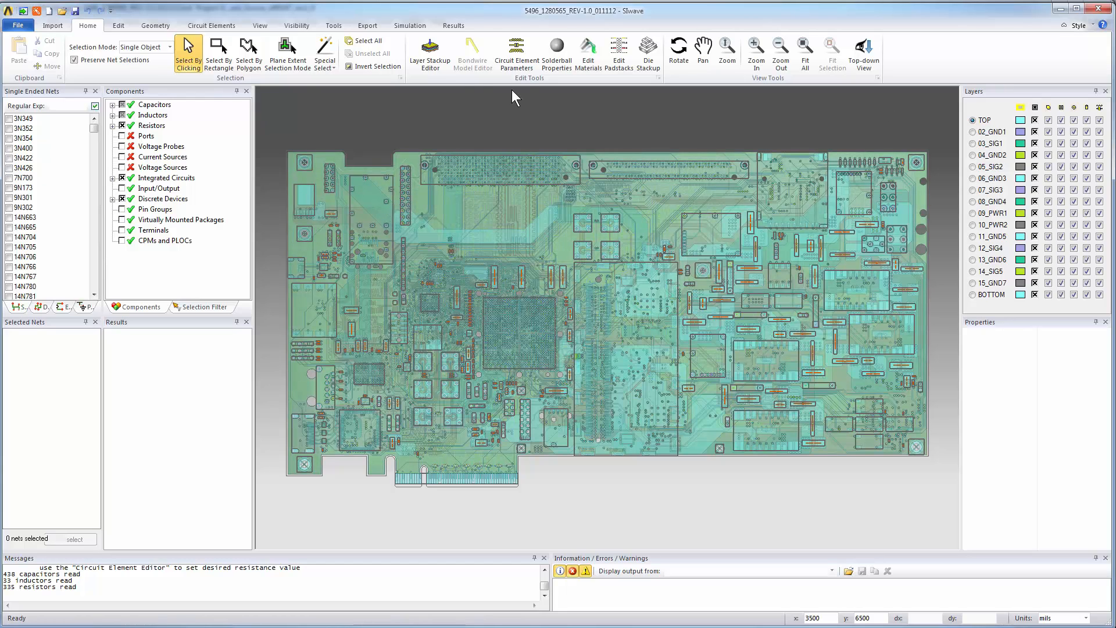
click(429, 52)
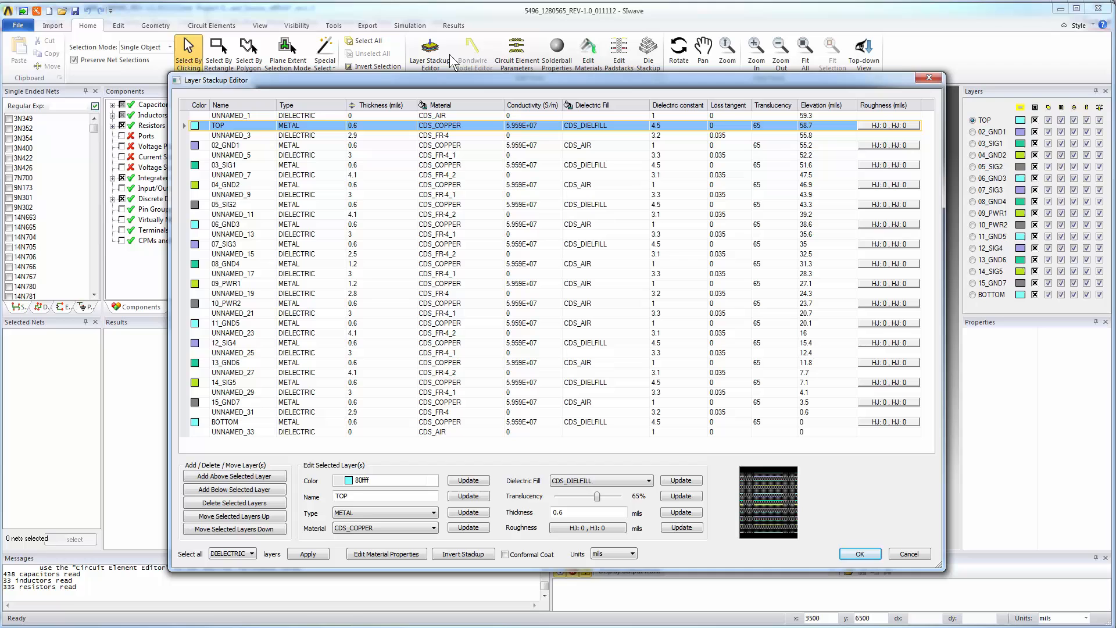
mouse_move(910, 496)
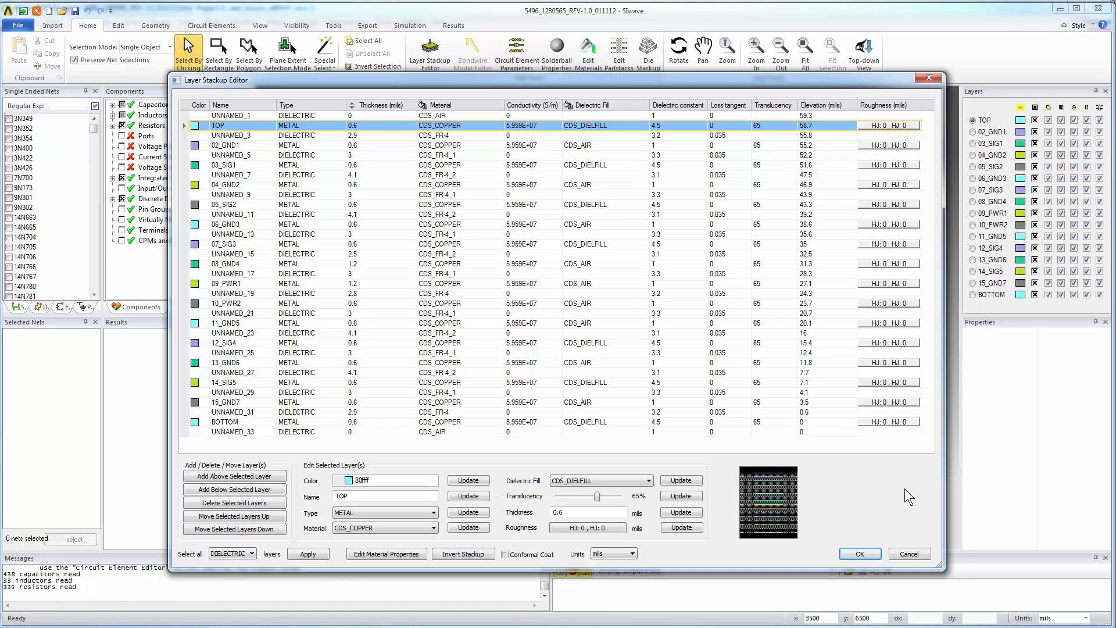
click(858, 553)
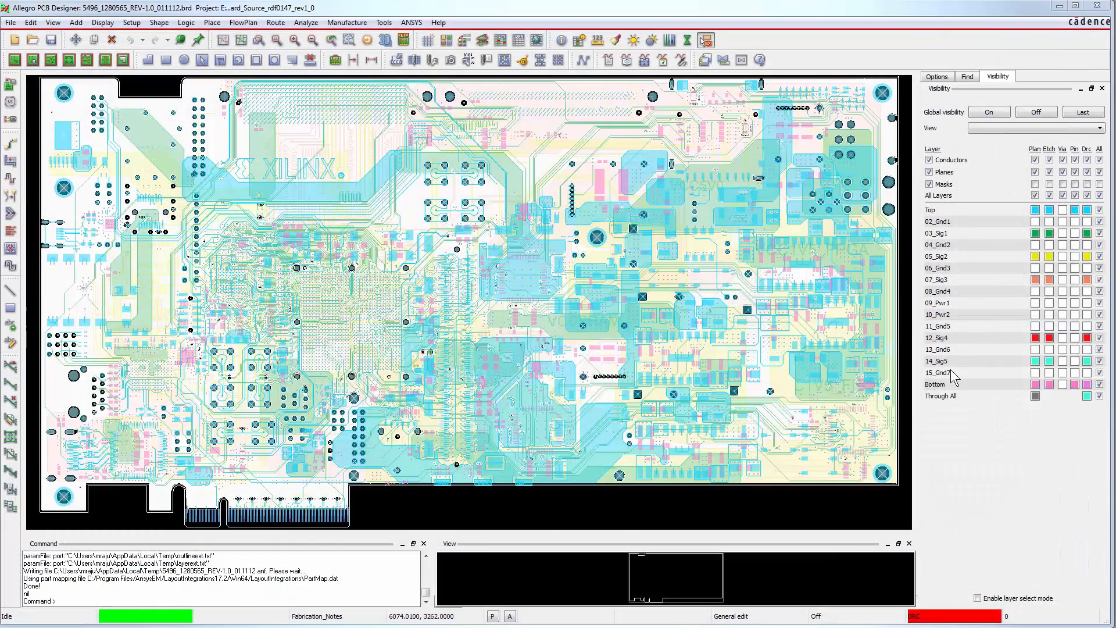
Write the board out as an Ansoft Neutral File V2 via ALinks and acknowledge completion
click(412, 22)
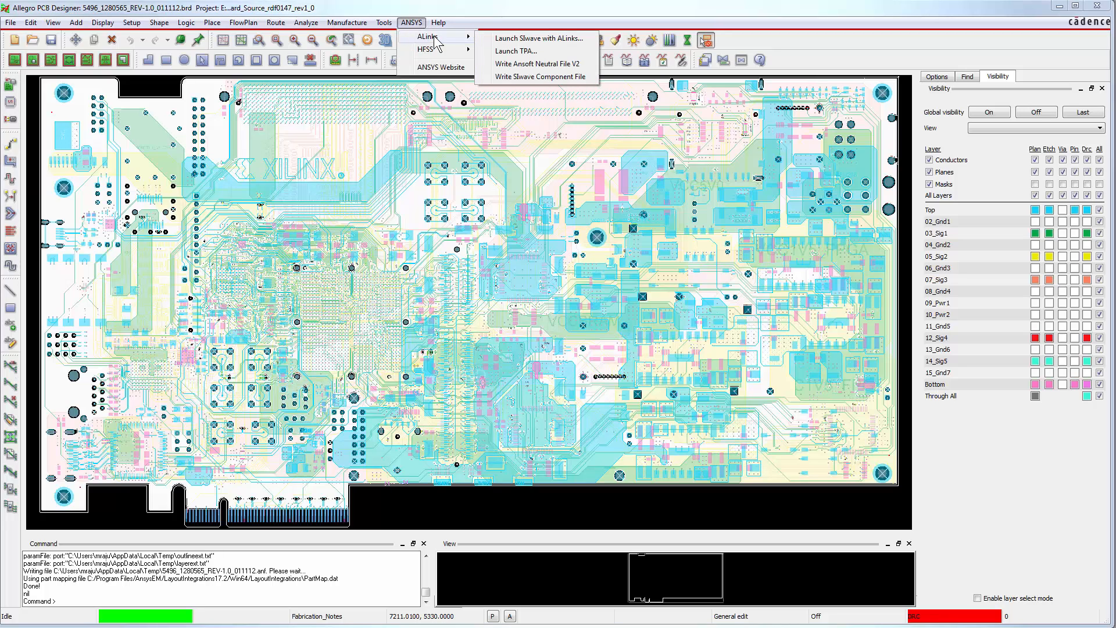
mouse_move(537, 62)
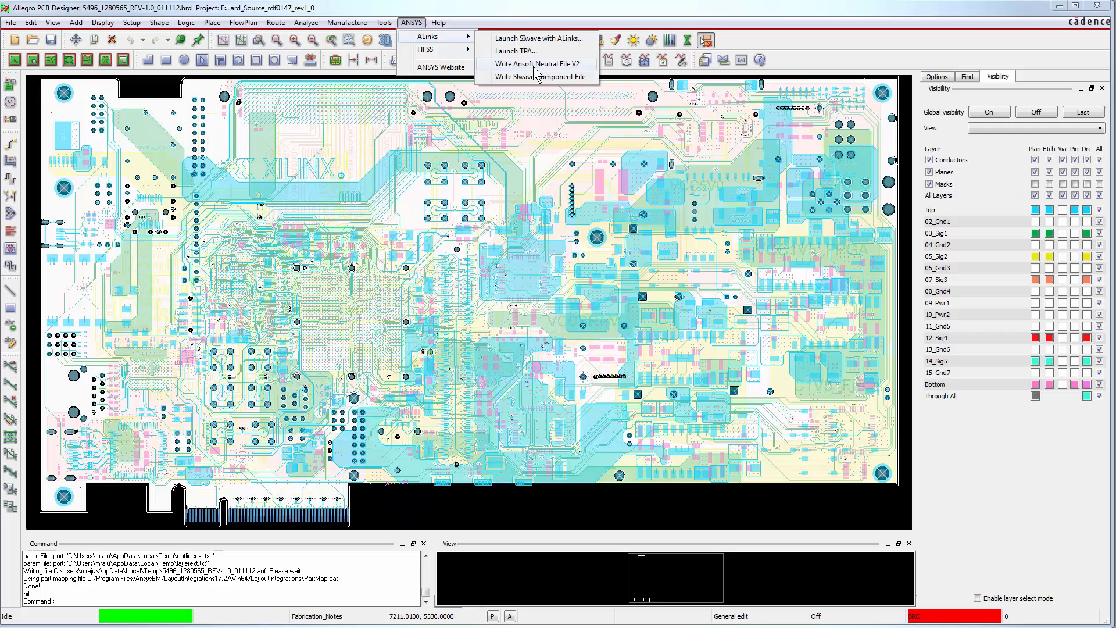
click(534, 63)
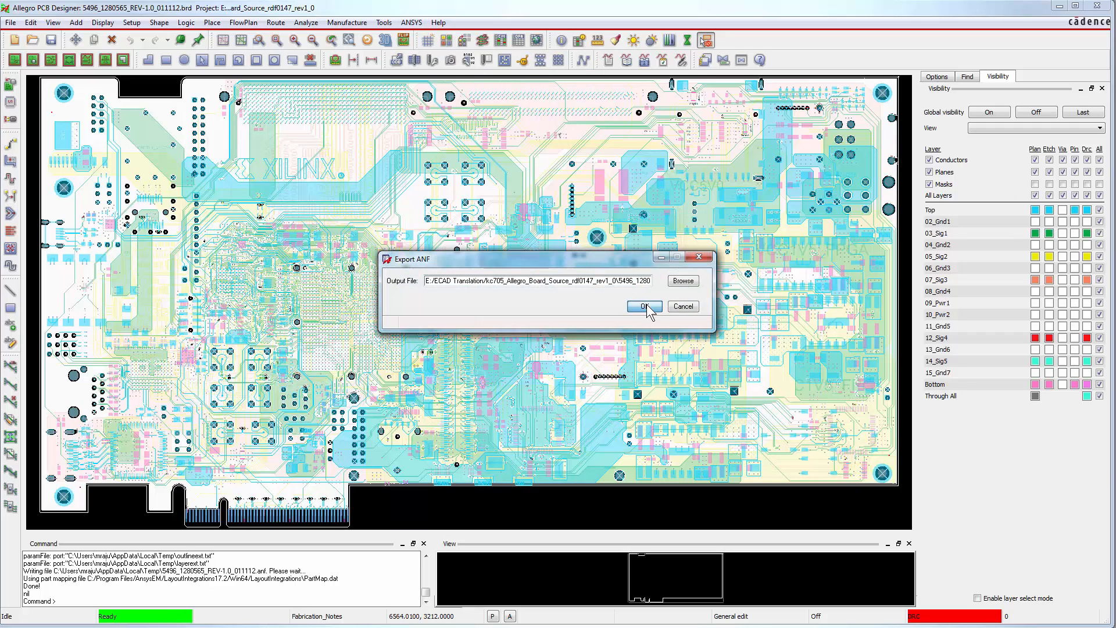
click(643, 306)
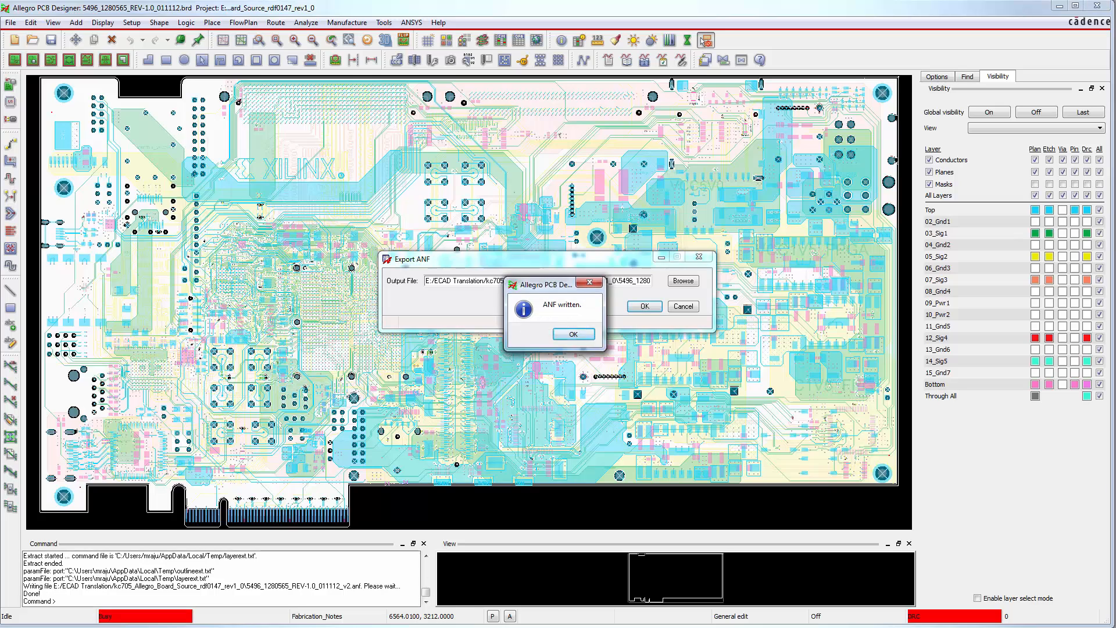
click(573, 333)
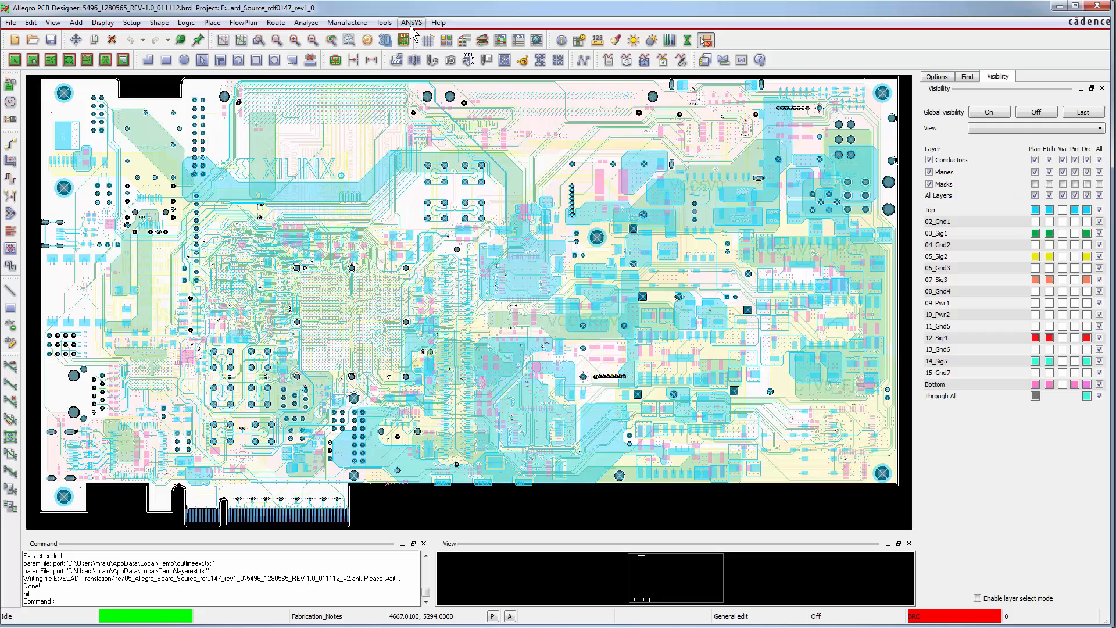
Write the SIwave component file via ALinks using reference designators
click(412, 22)
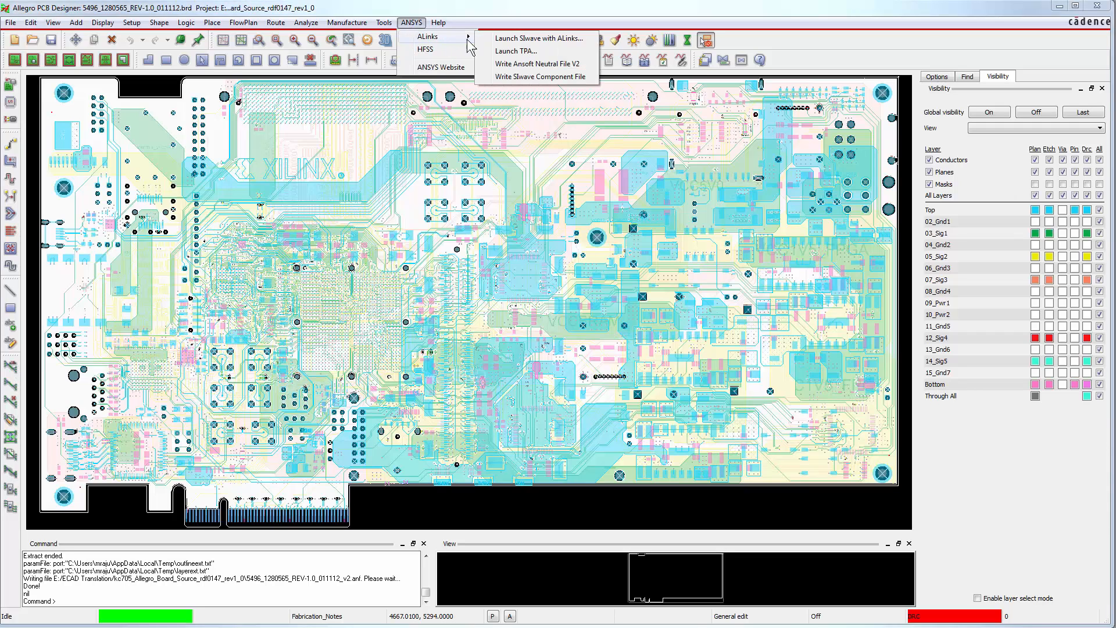
click(540, 77)
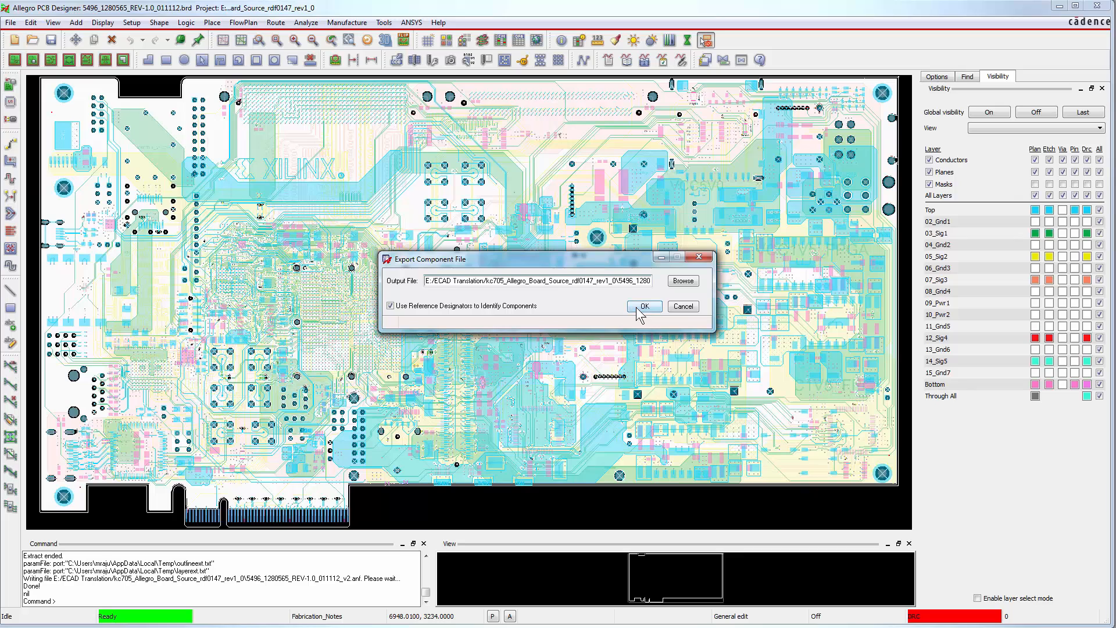
click(642, 306)
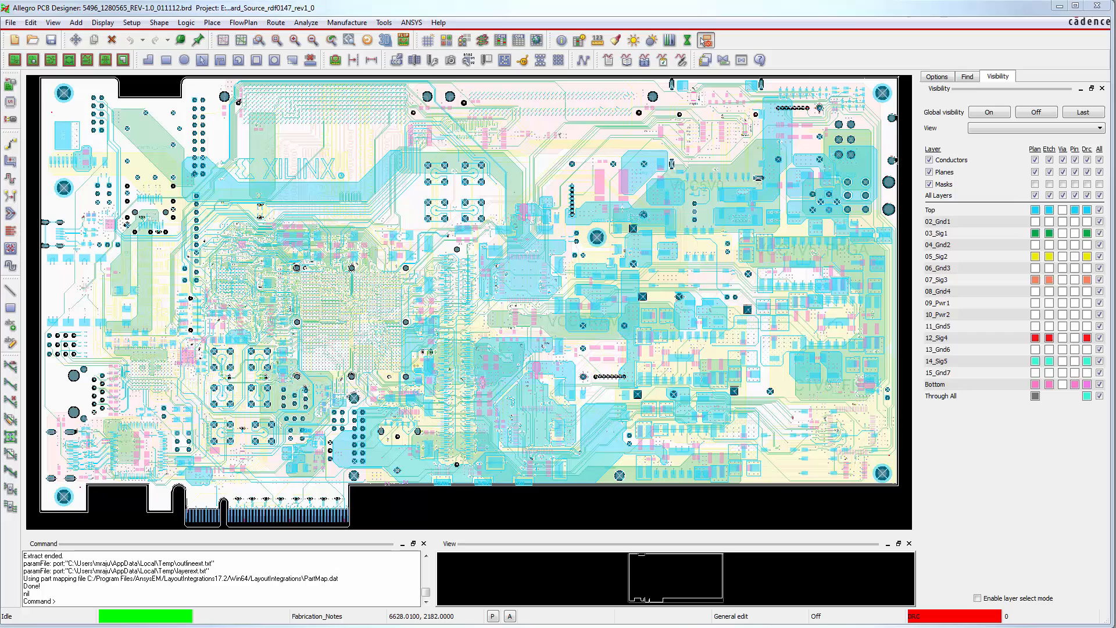
mouse_move(488, 344)
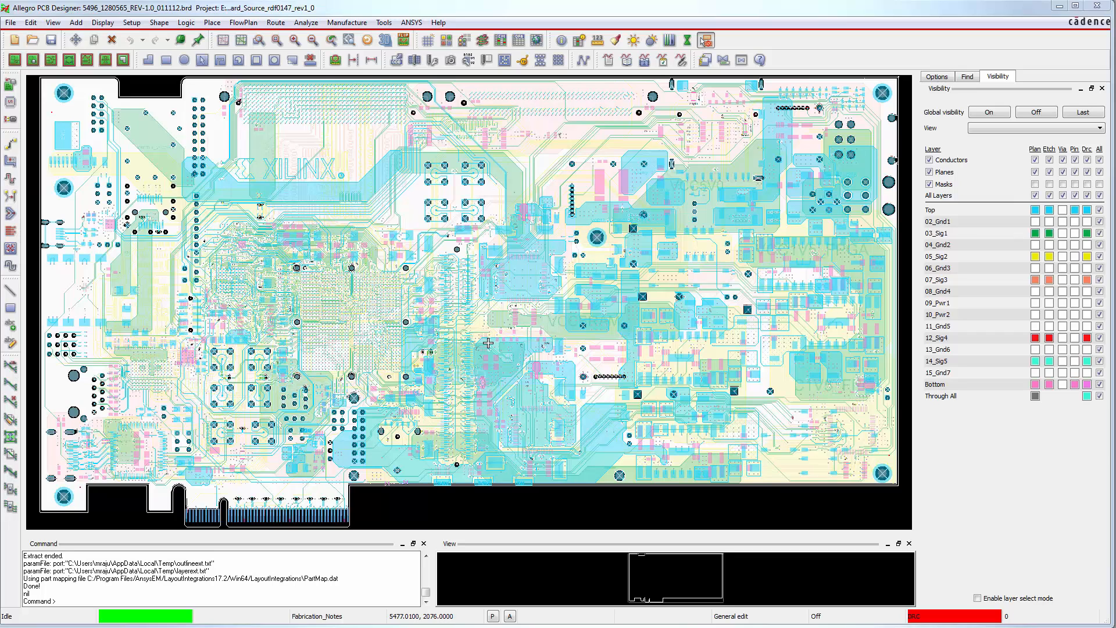
mouse_move(954, 61)
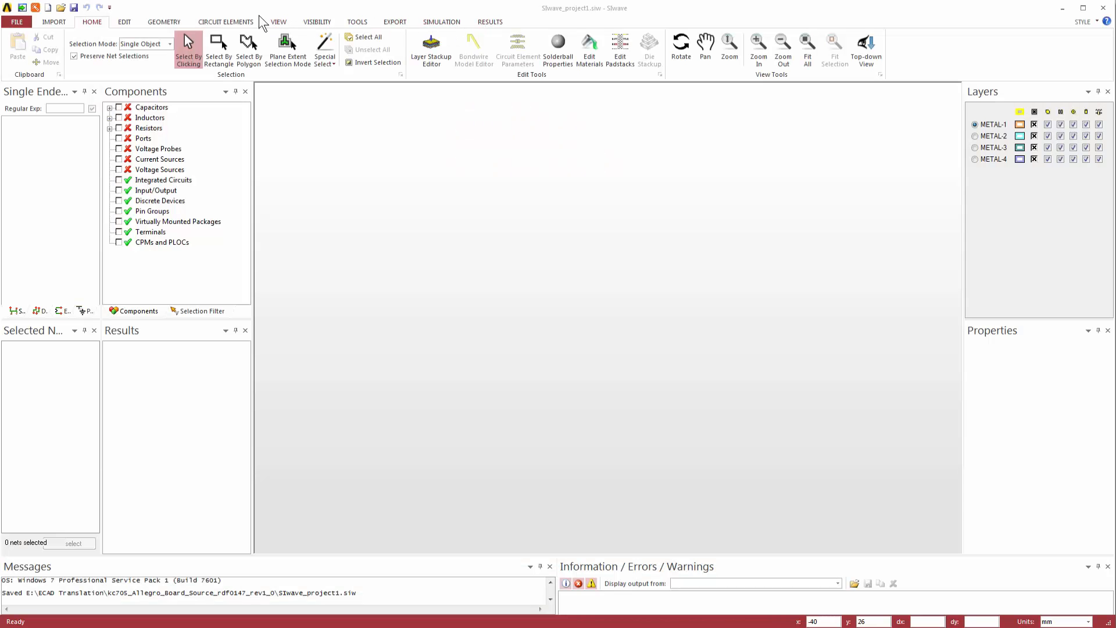
mouse_move(65, 28)
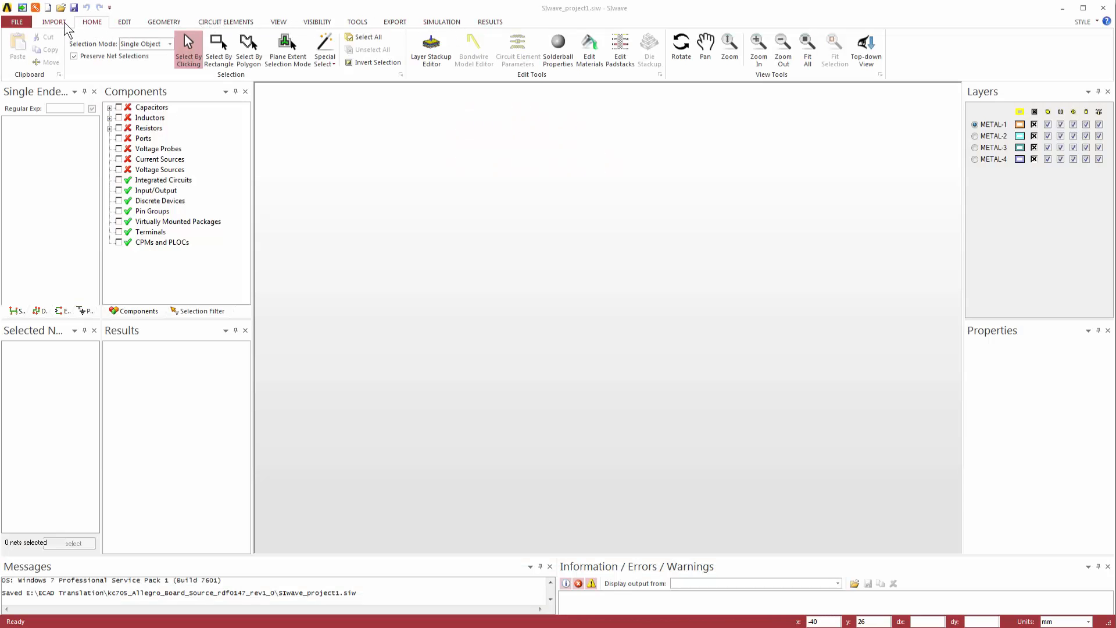
Choose 5496_1280565_REV-1.0_011112_v2.anf for ANF import, listing its 1406 nets
click(53, 20)
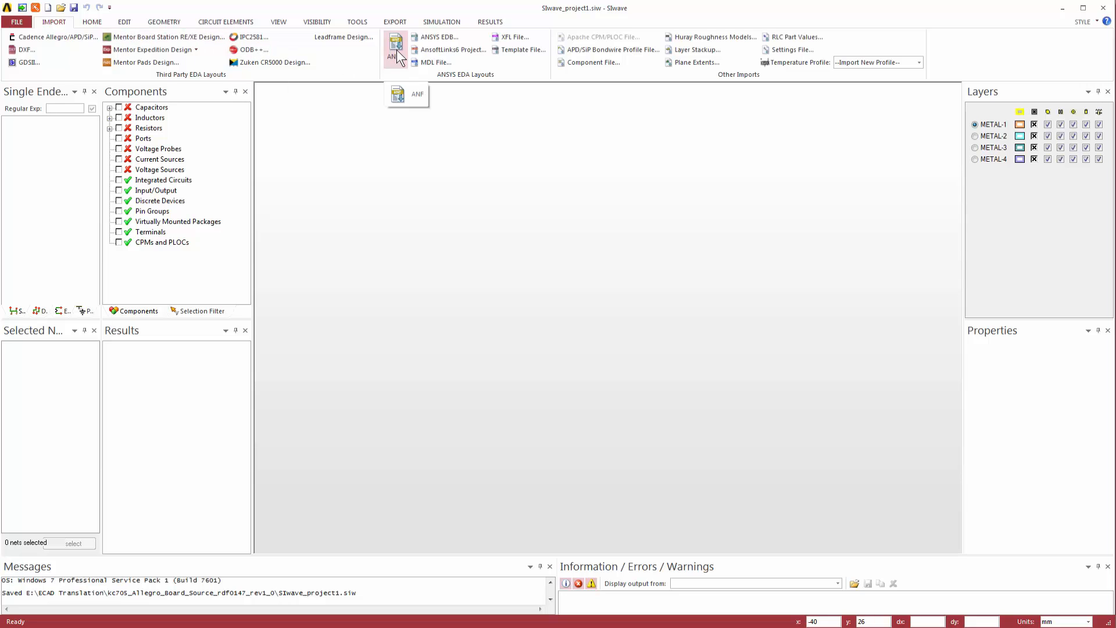
click(407, 93)
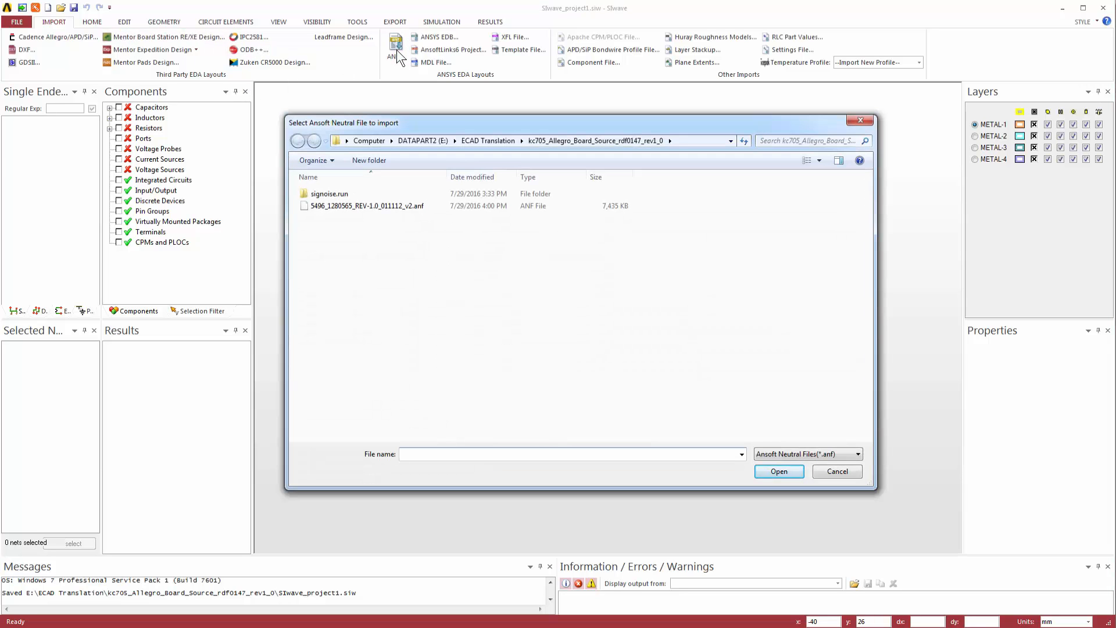
click(366, 206)
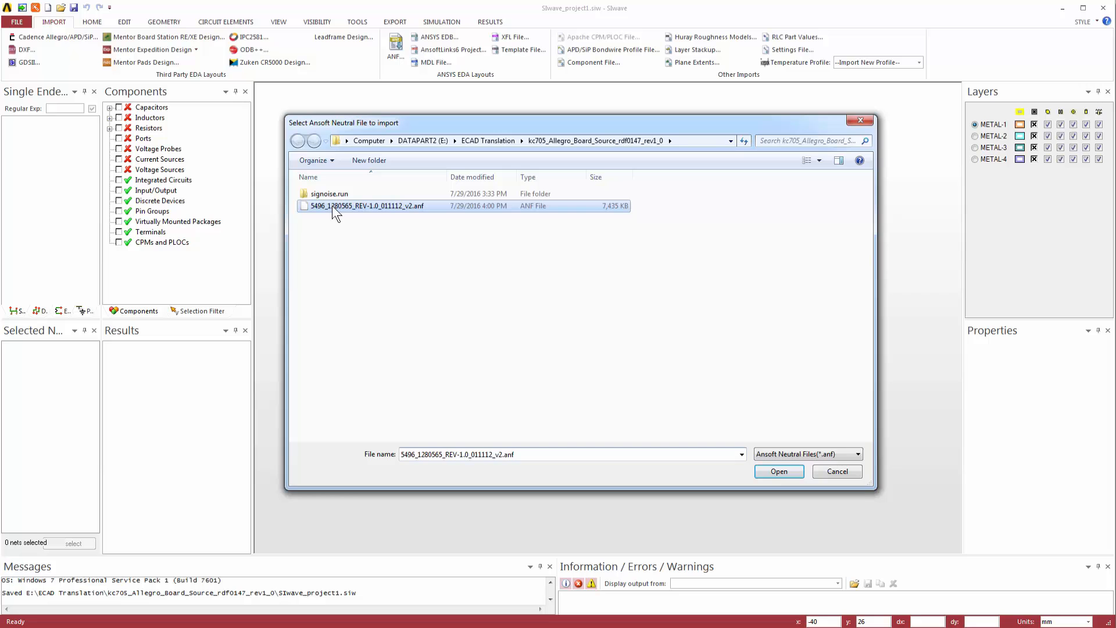
click(778, 471)
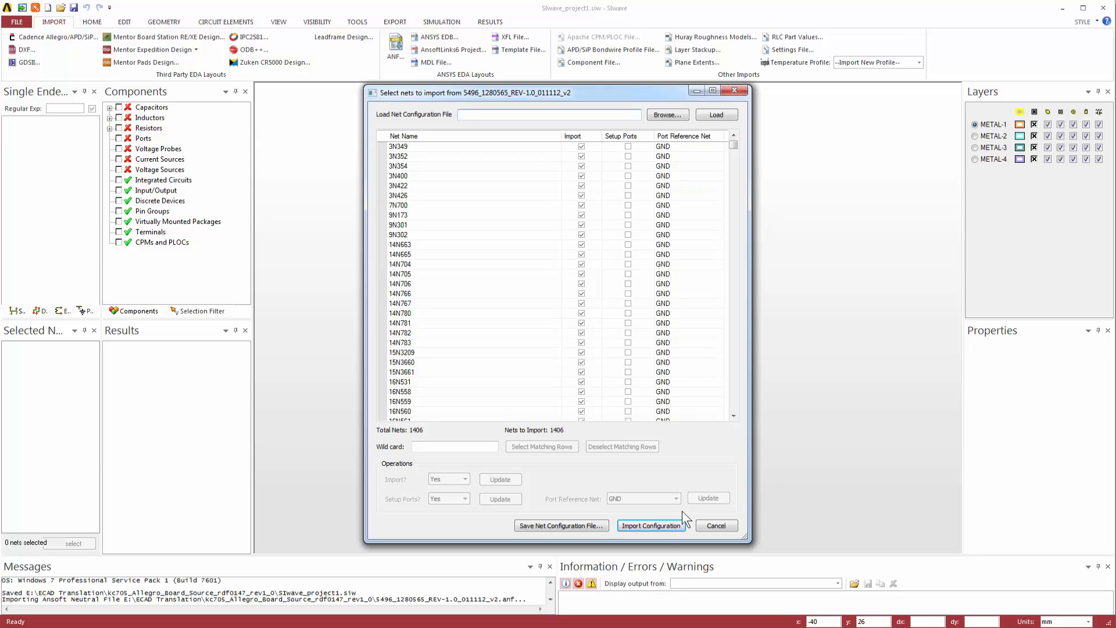
Import all 1406 nets with the current configuration so the layout loads
click(651, 526)
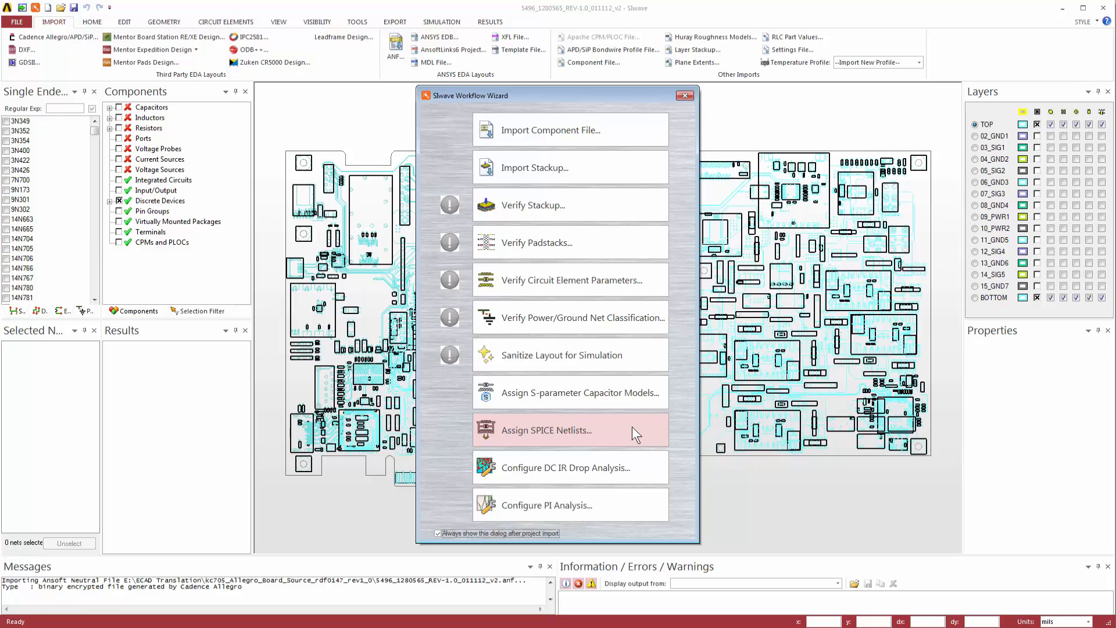
mouse_move(576, 142)
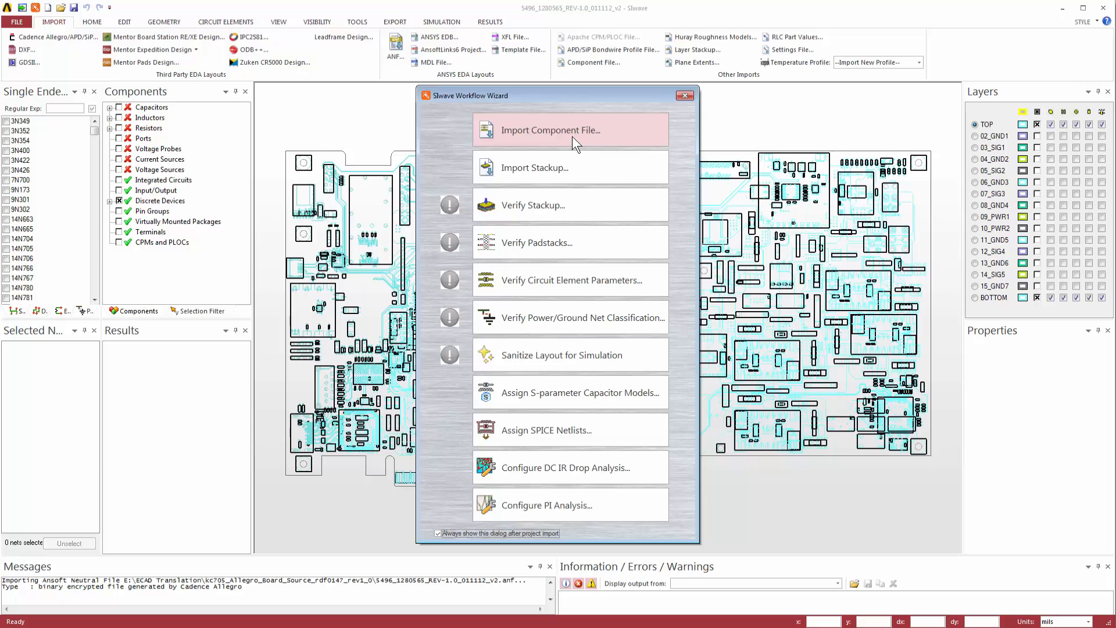
Import the board's .cmp component file from the Workflow Wizard and close the wizard
click(570, 130)
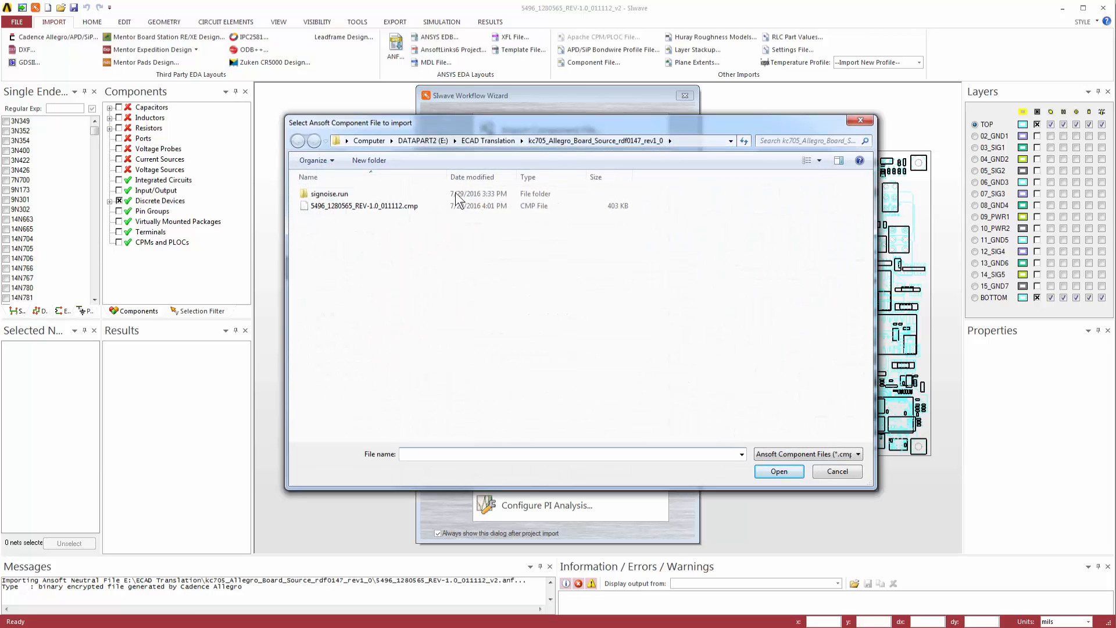
click(363, 206)
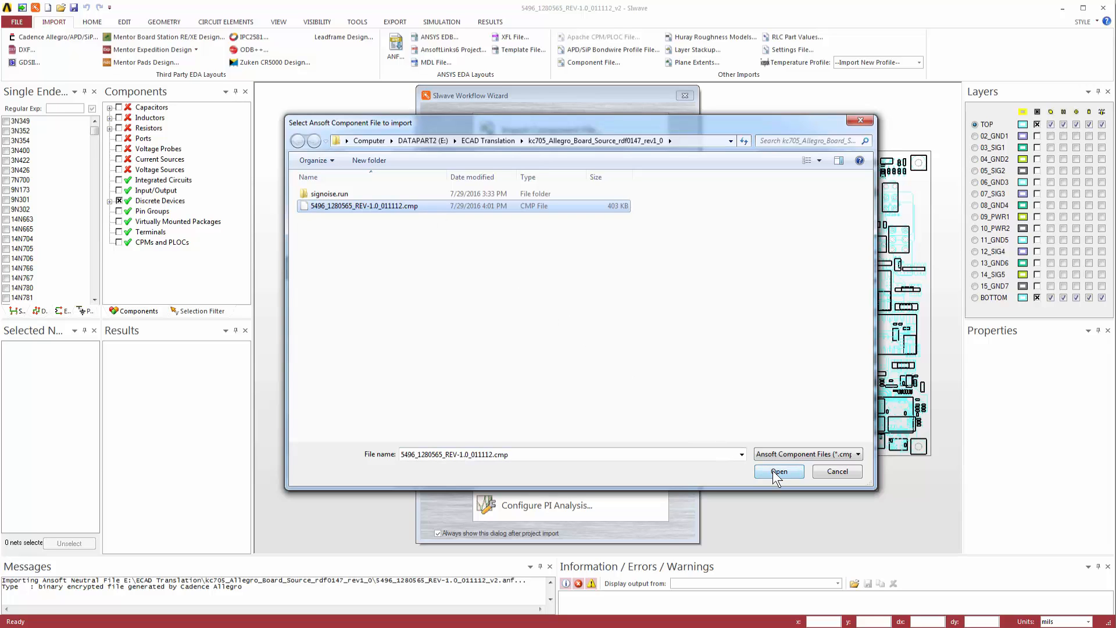
click(779, 471)
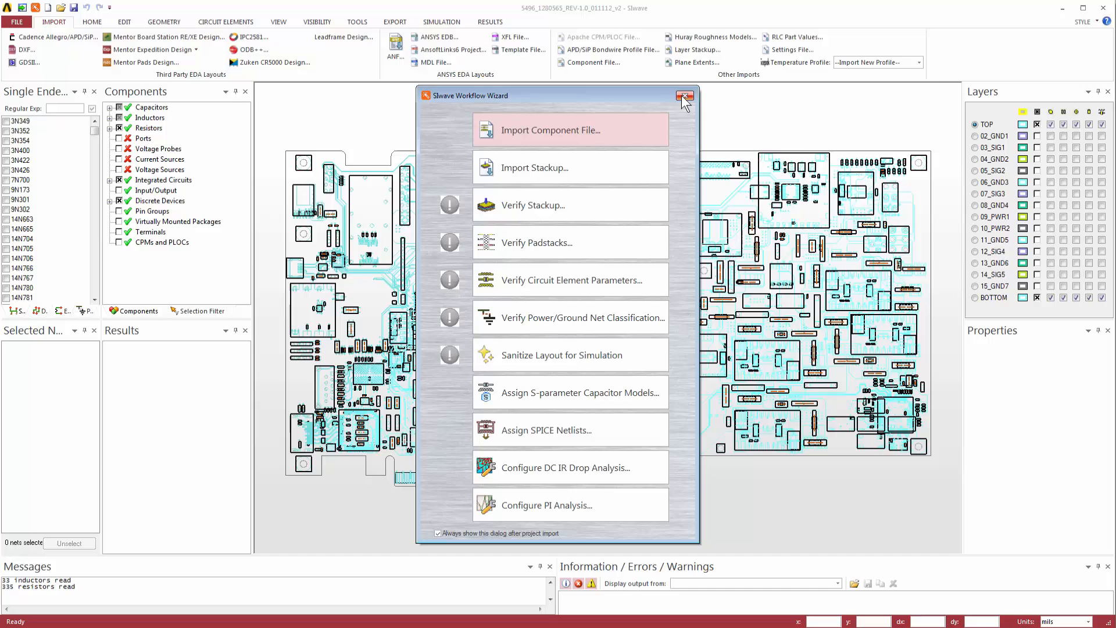
mouse_move(683, 97)
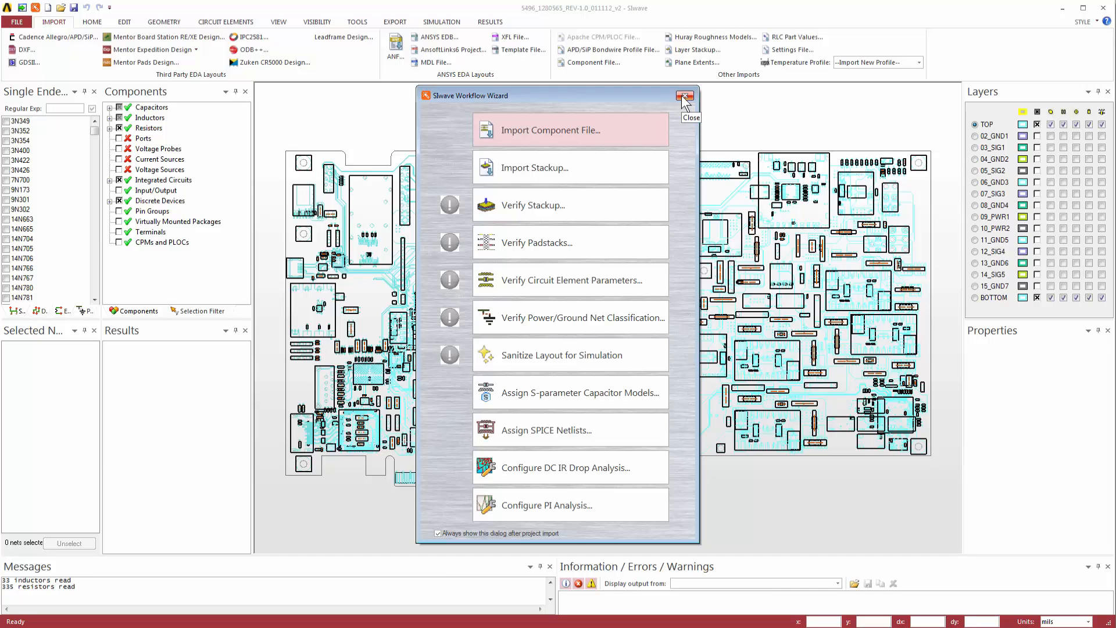
click(683, 96)
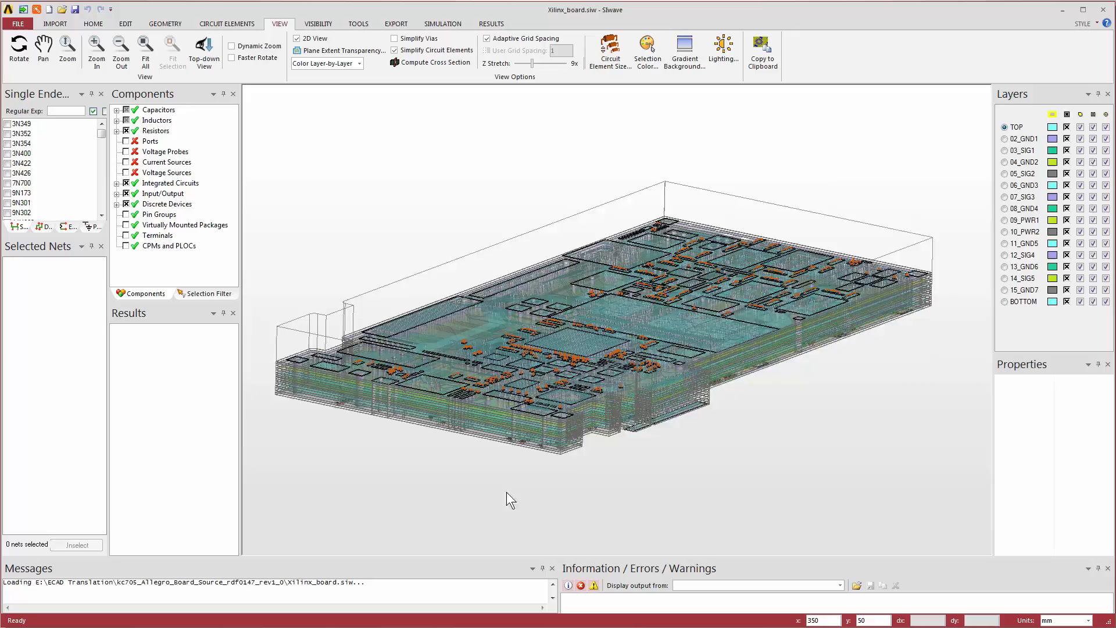
Zoom in to inspect the layered Xilinx_board in the 3D view
scroll(up, 3)
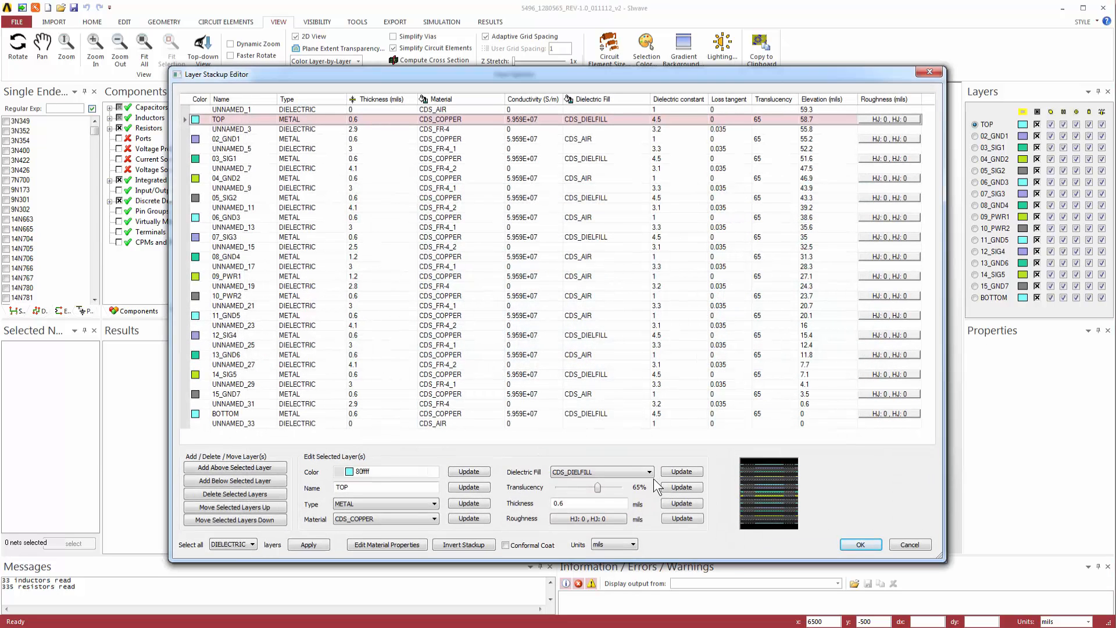
mouse_move(774, 507)
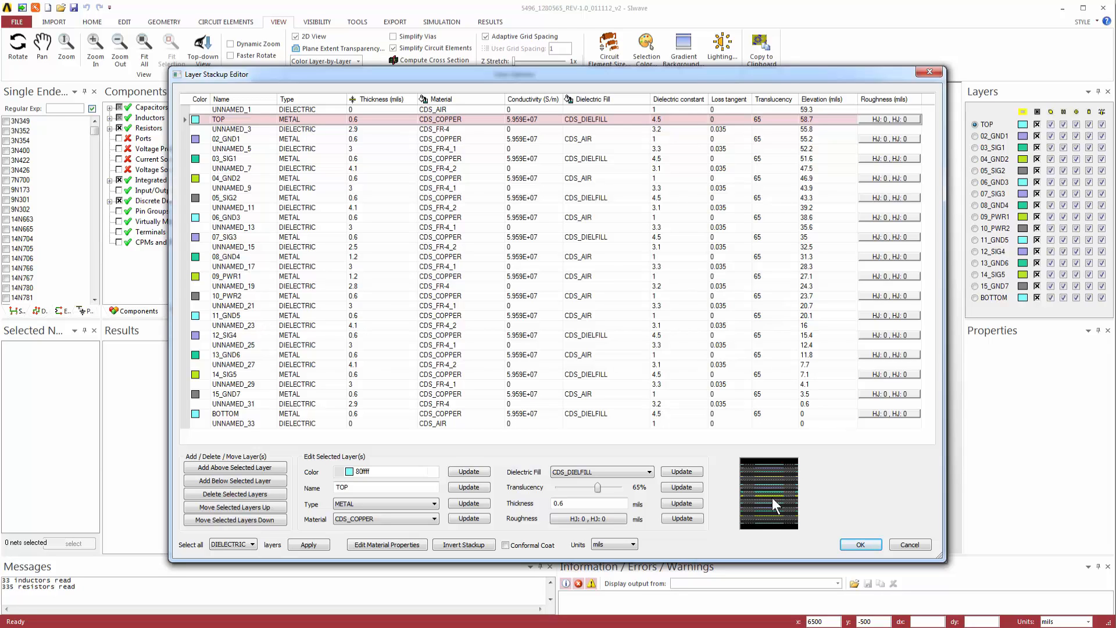
mouse_move(855, 495)
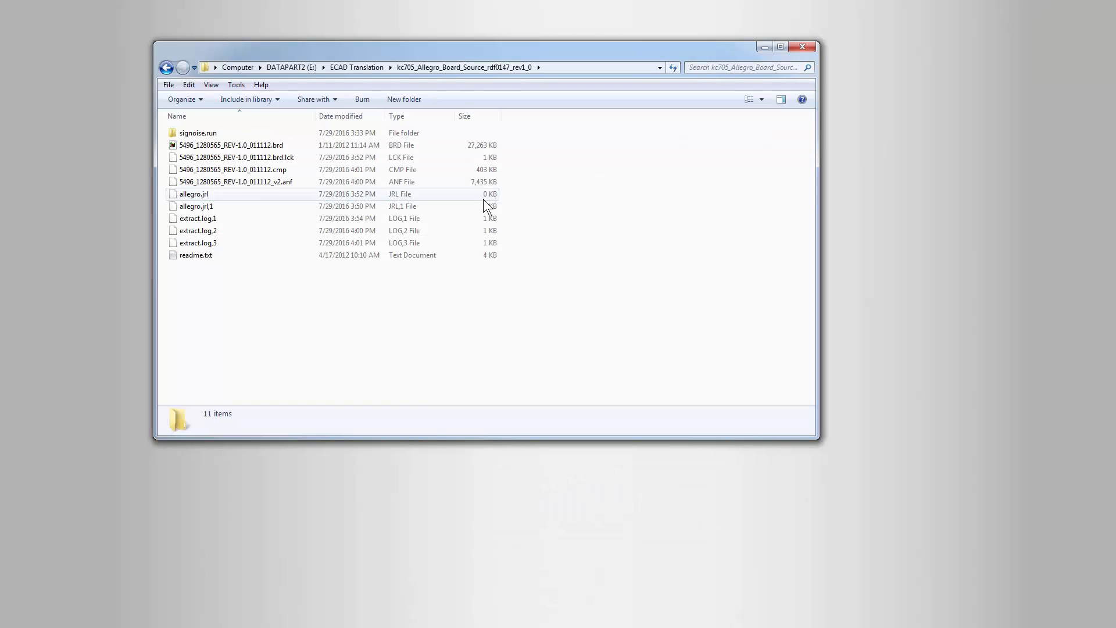
mouse_move(480, 181)
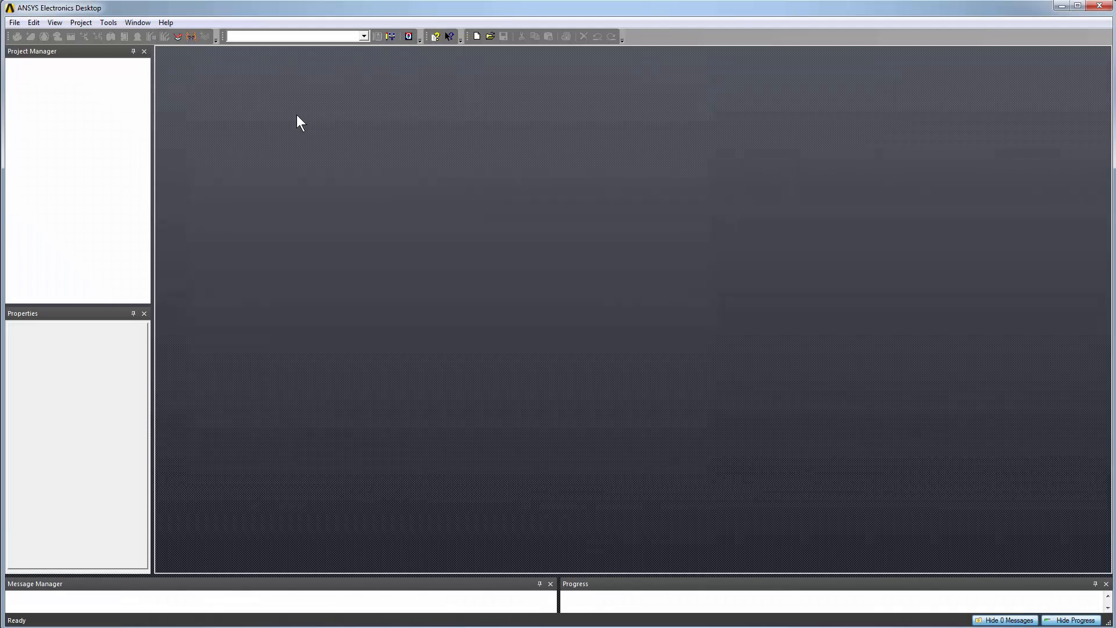
Choose the 5496_1280565 v2 .anf file via File > Import > ANF for the ANFV2 import
click(14, 23)
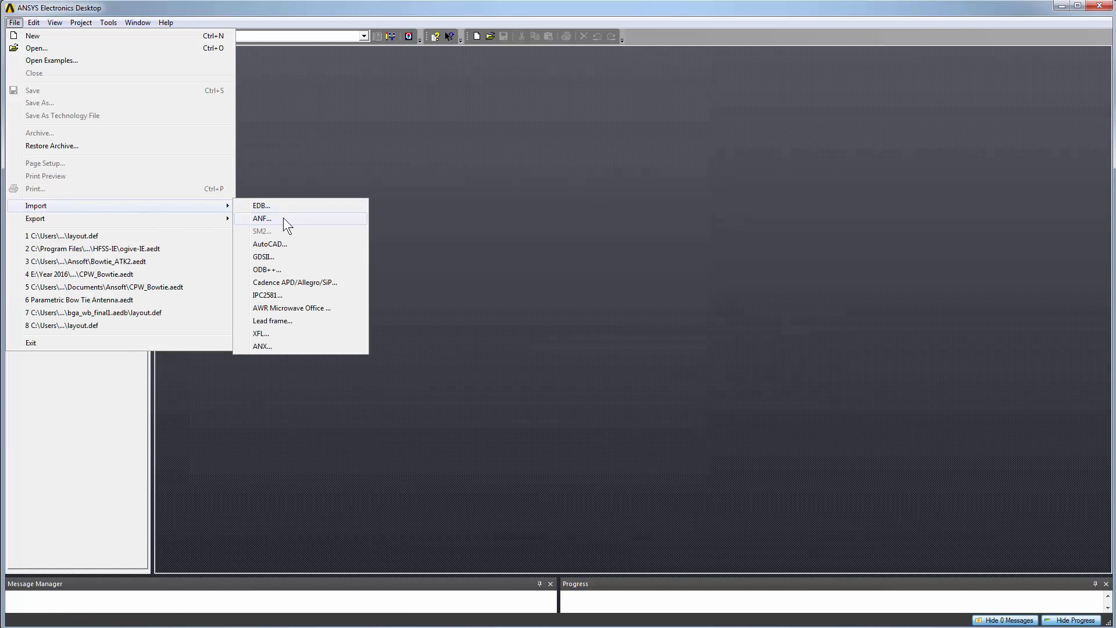
click(262, 217)
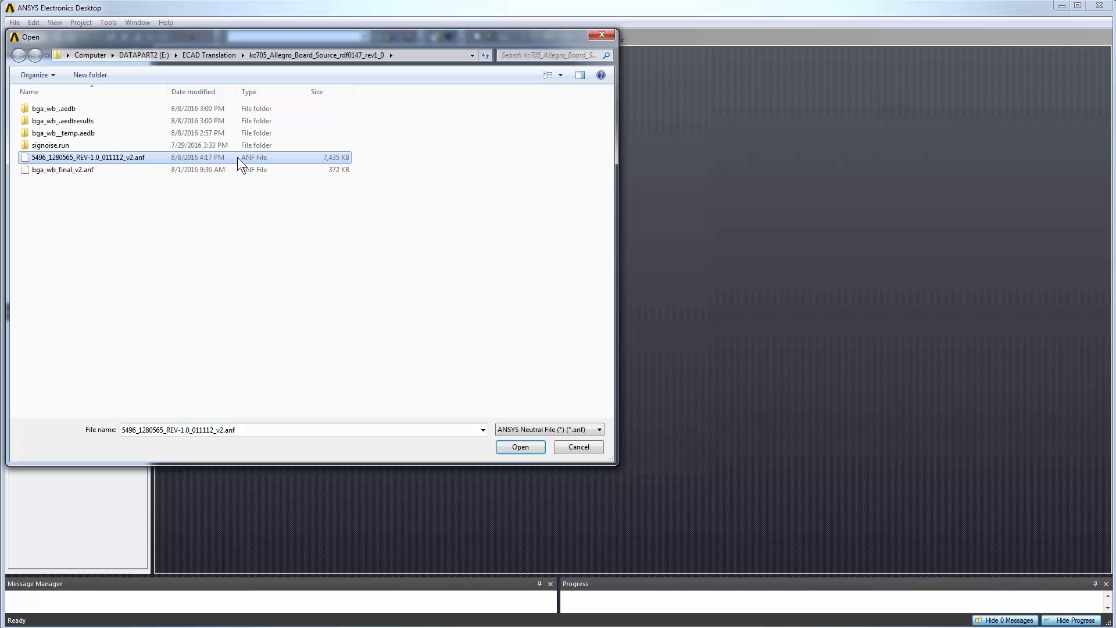
click(520, 447)
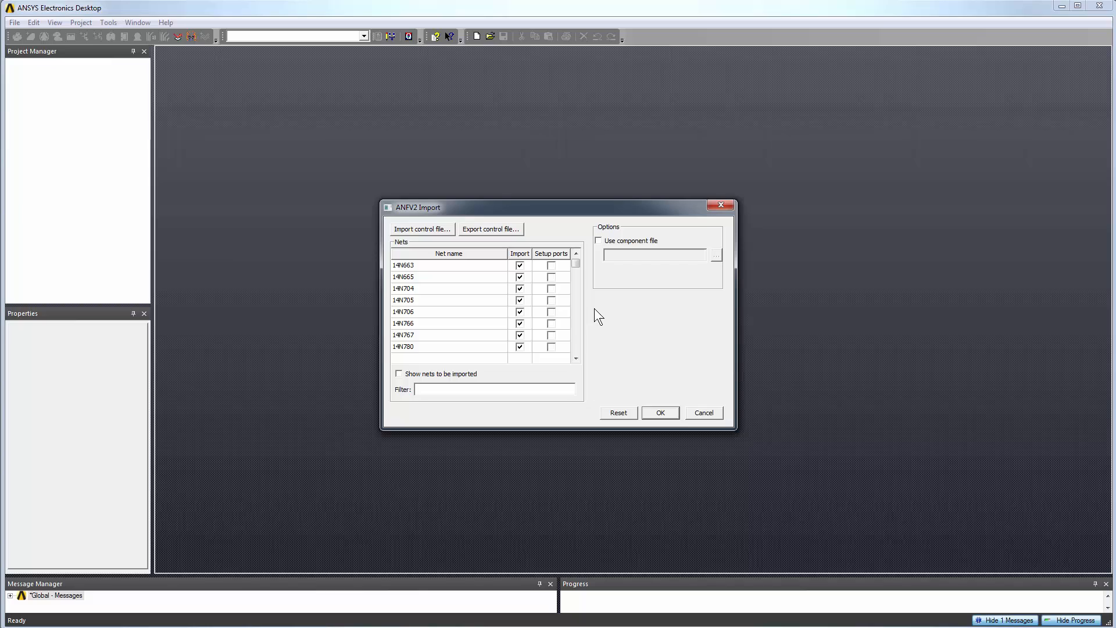
mouse_move(598, 278)
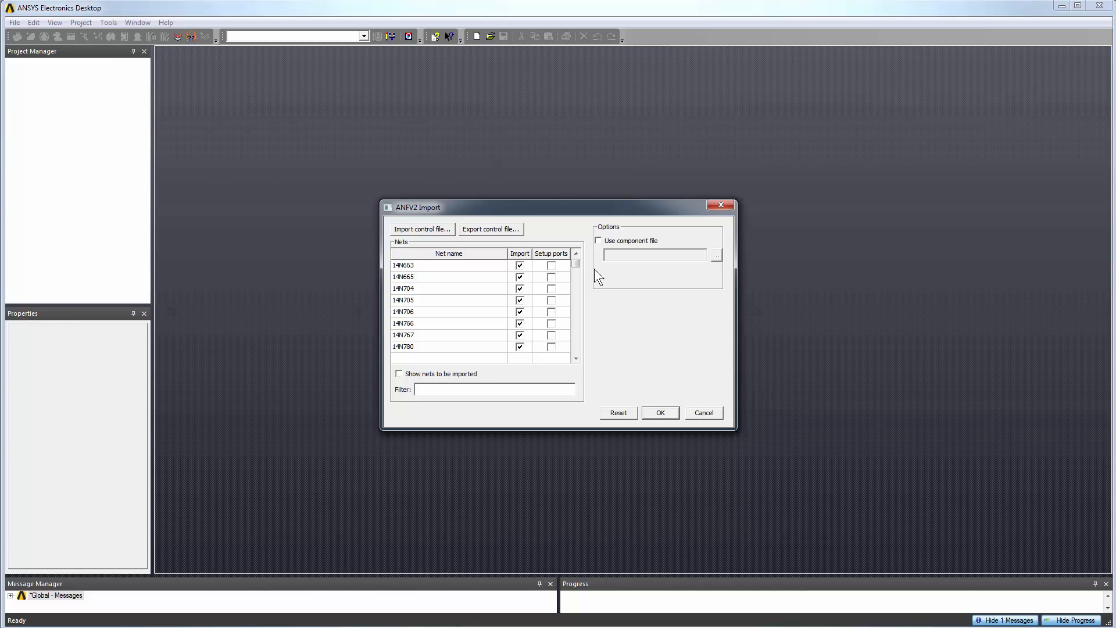
Attach the board's .cmp component file and complete the ANFV2 import into a new layout project
click(599, 240)
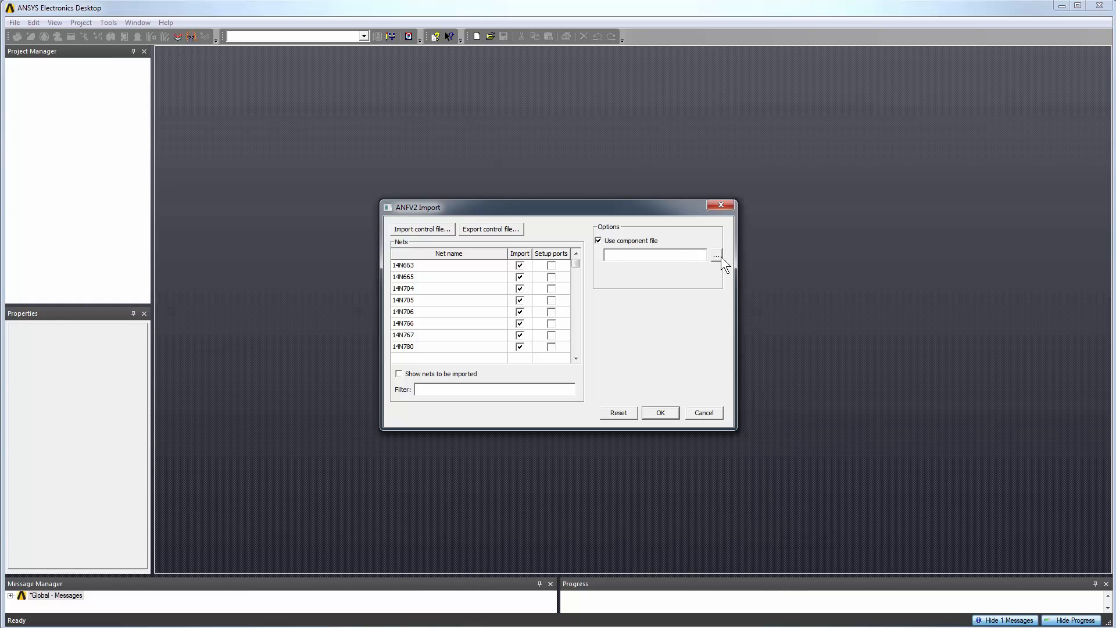
click(717, 255)
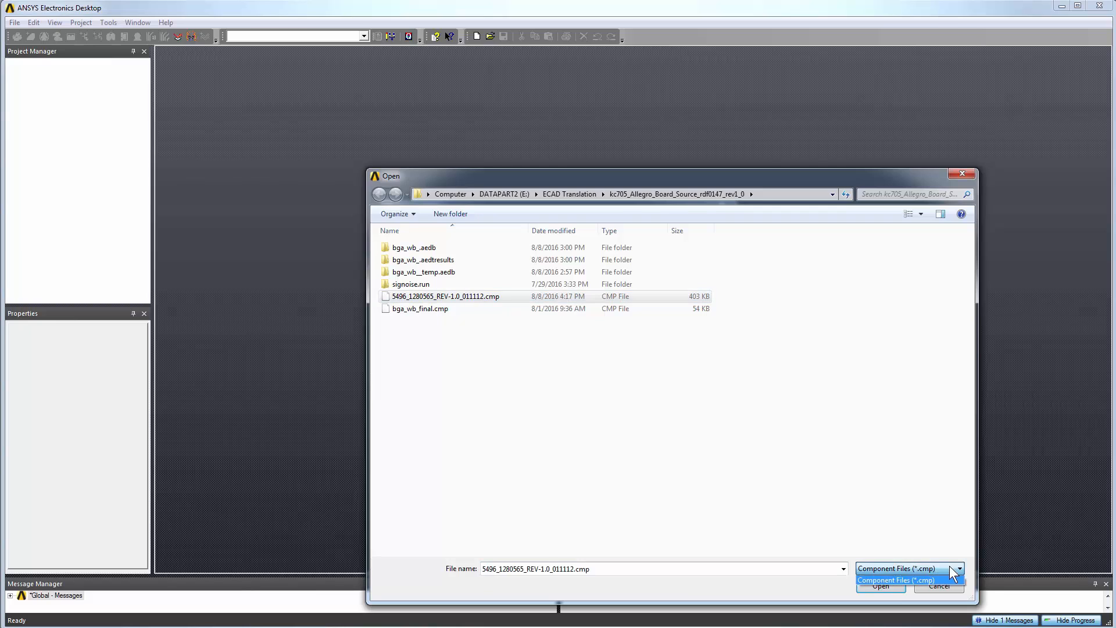
click(881, 587)
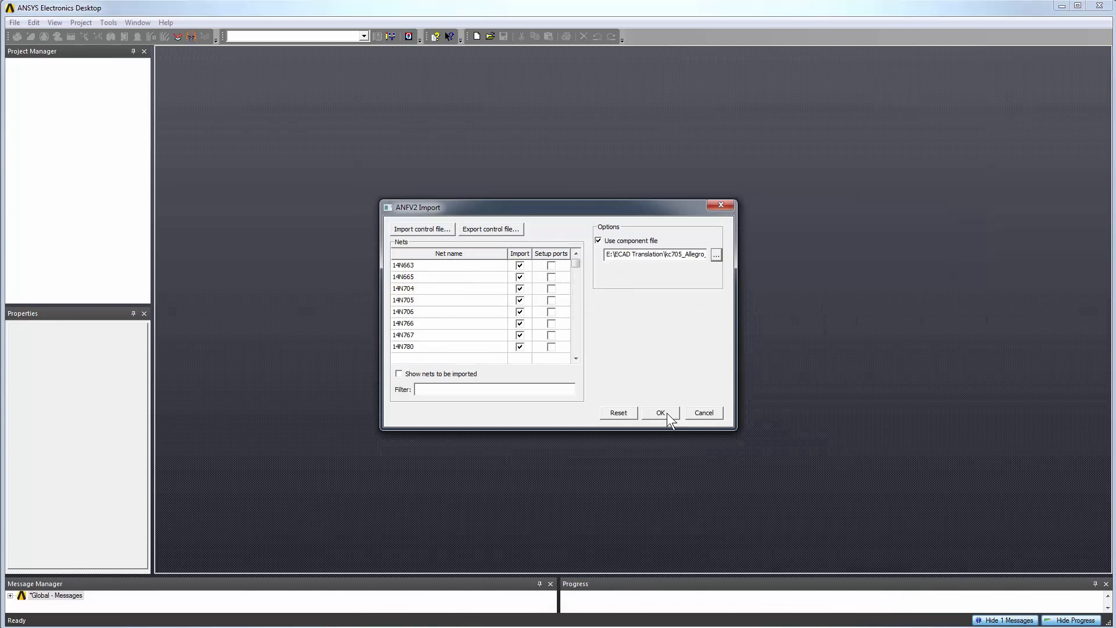
click(659, 413)
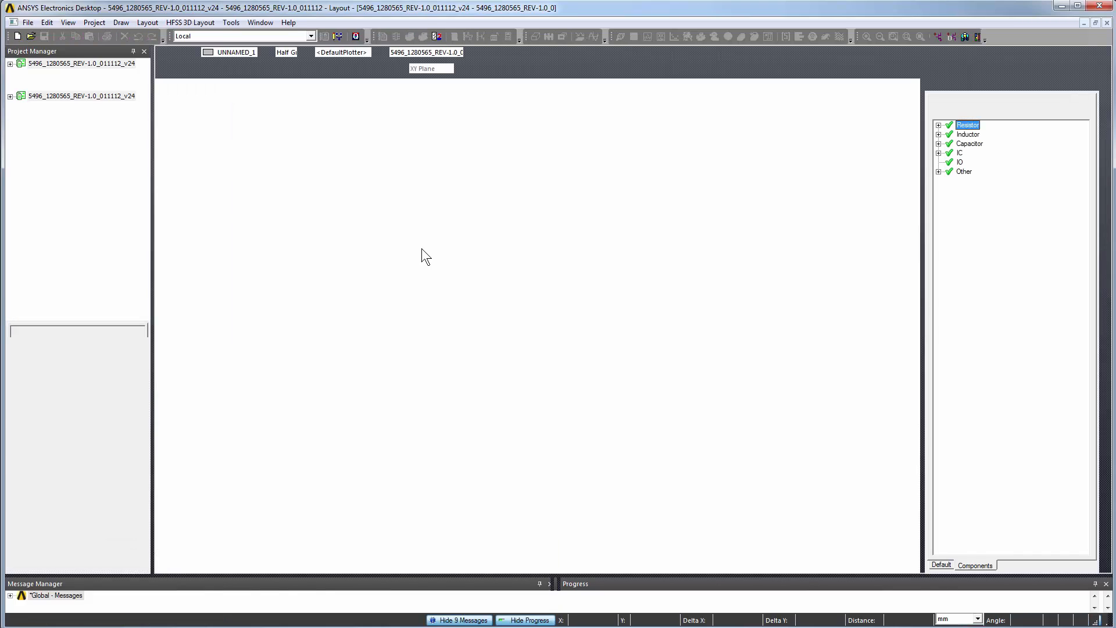
mouse_move(661, 335)
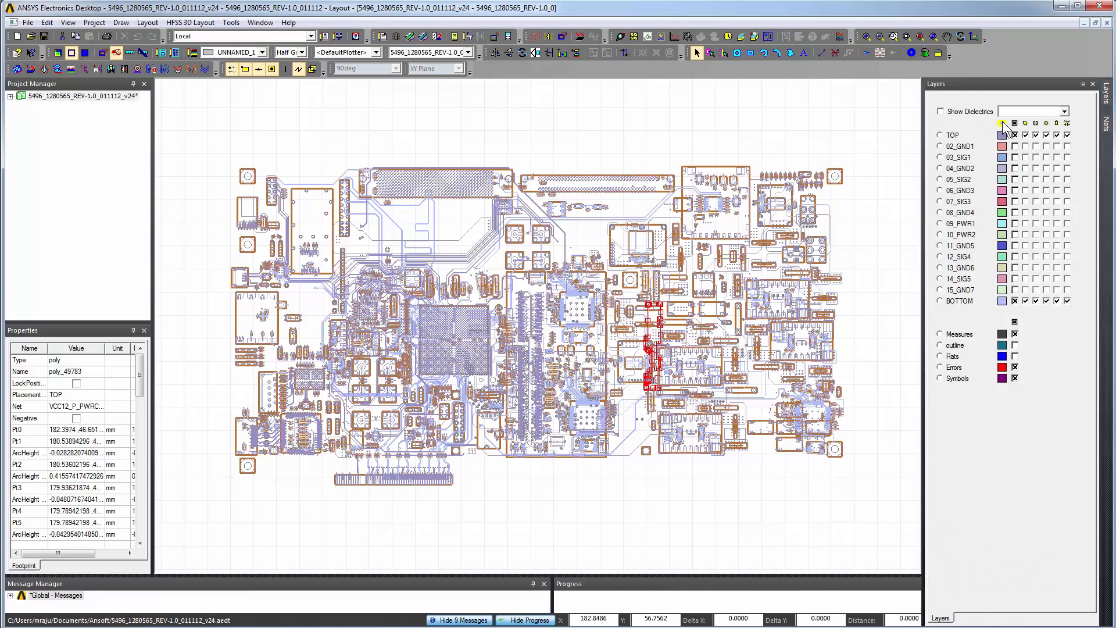
Switch the side panel from Layers to Components to review the board's part groups
click(1014, 123)
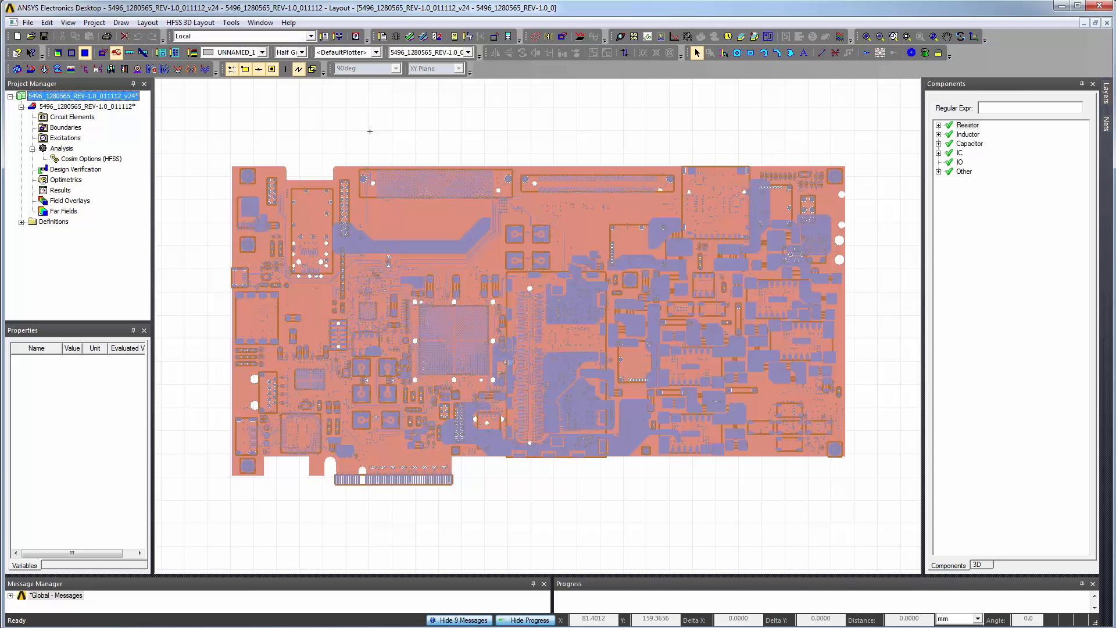
mouse_move(602, 529)
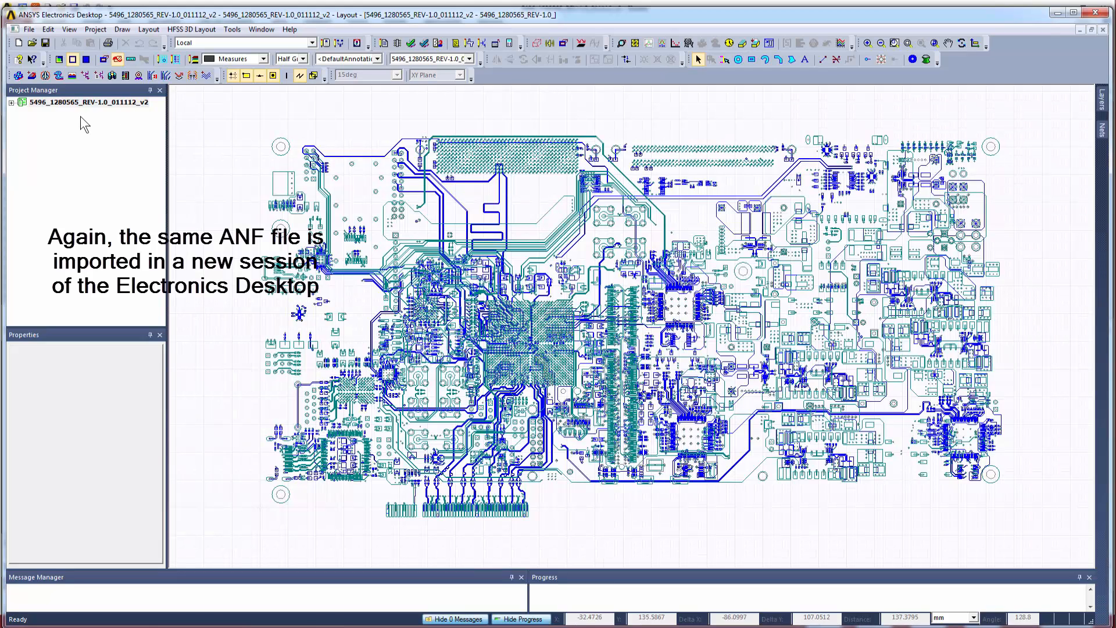
Expand the re-imported project in Project Manager, refresh the layout and select Circuit Elements
click(12, 103)
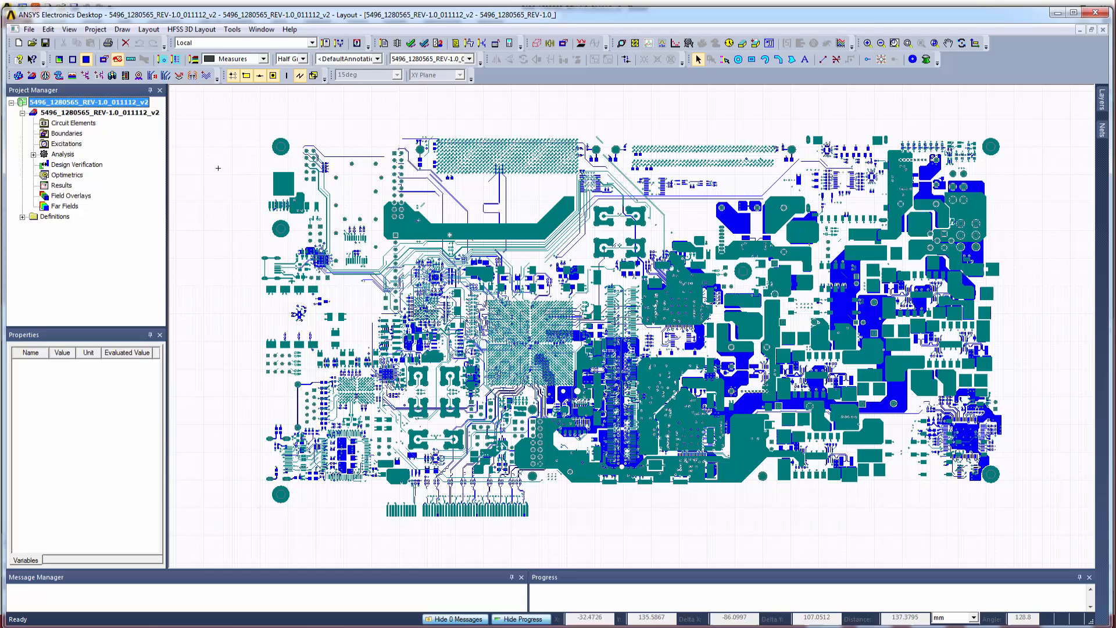
mouse_move(1108, 139)
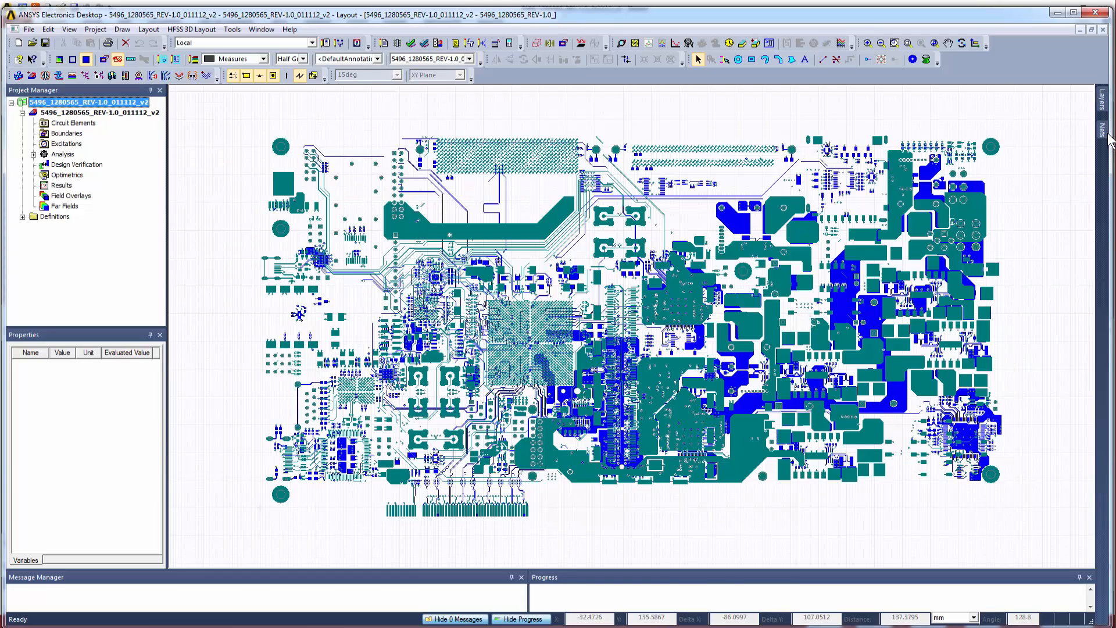
click(1108, 96)
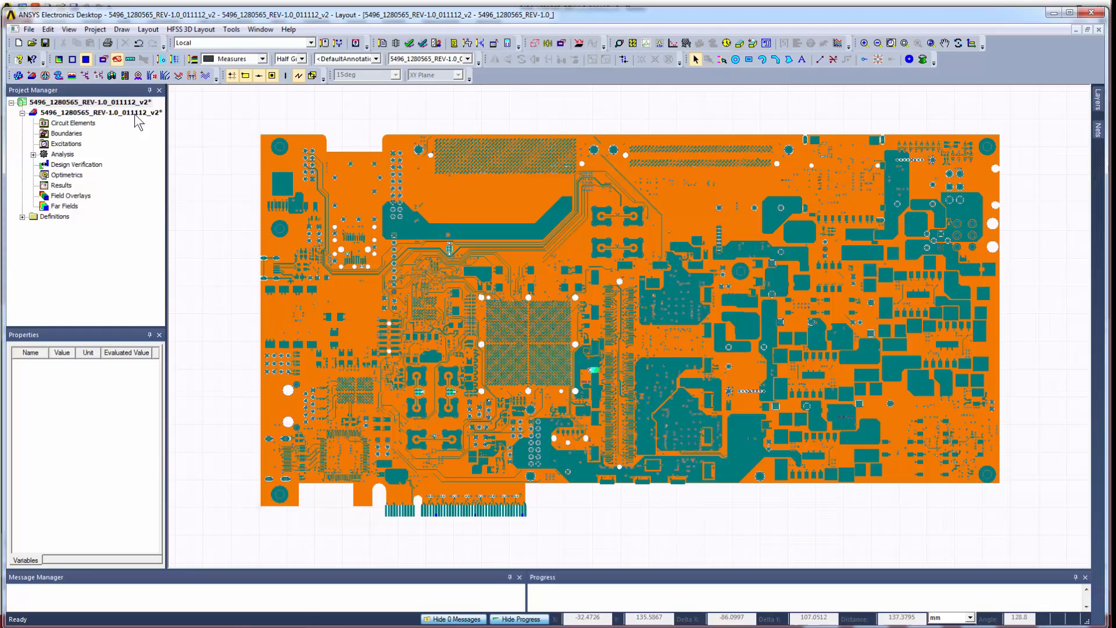
click(72, 122)
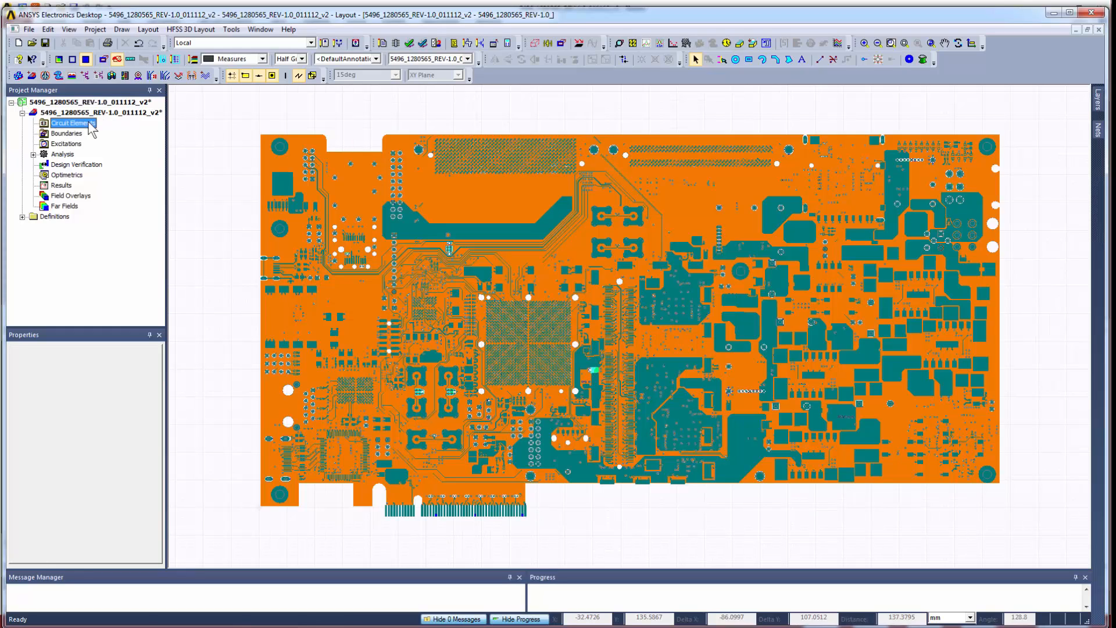
Import the 5496_1280565 .cmp component file into the design's Circuit Elements
right_click(69, 122)
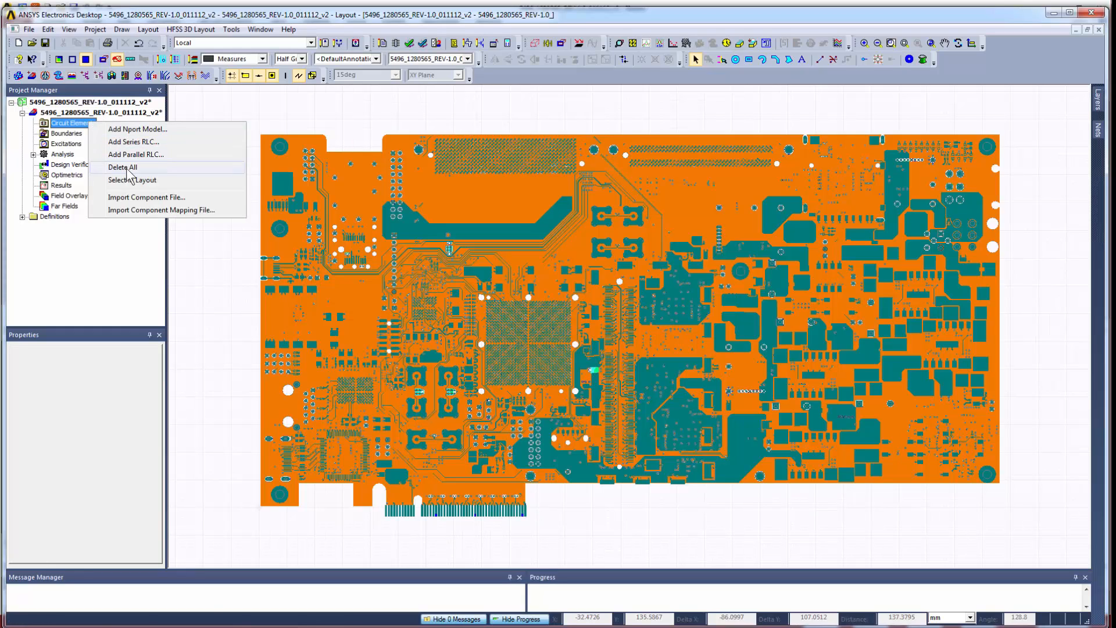
click(146, 197)
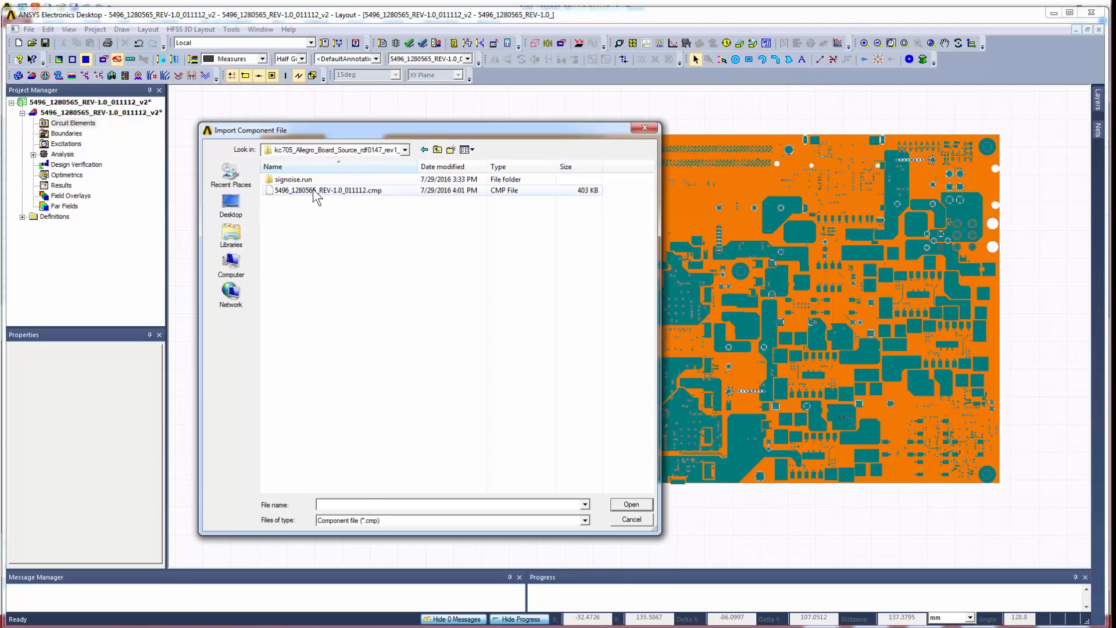
click(326, 190)
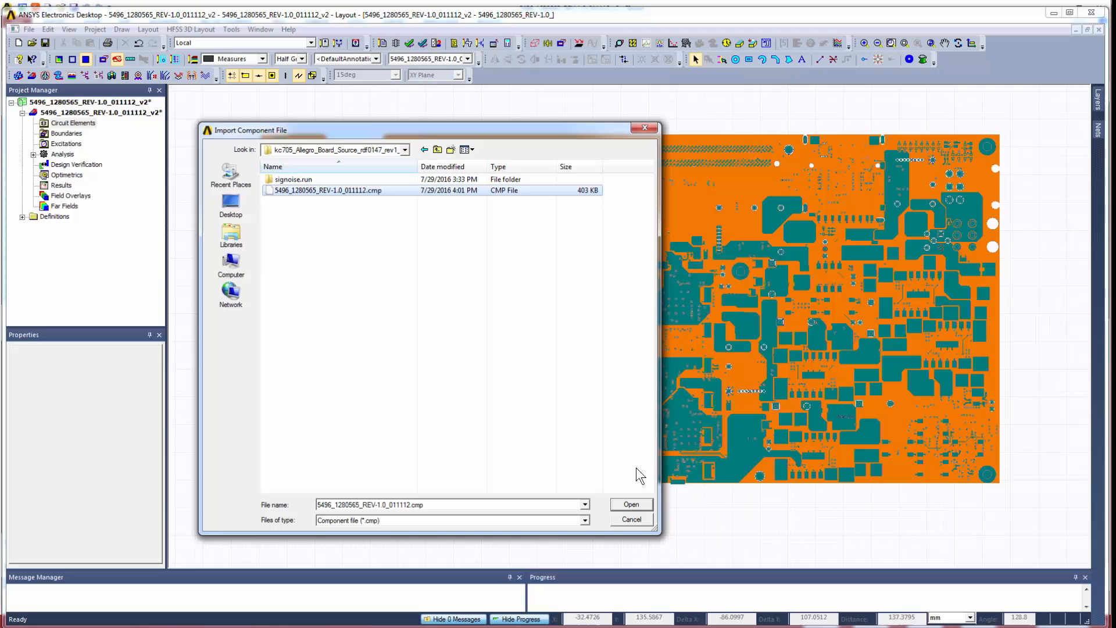
click(629, 503)
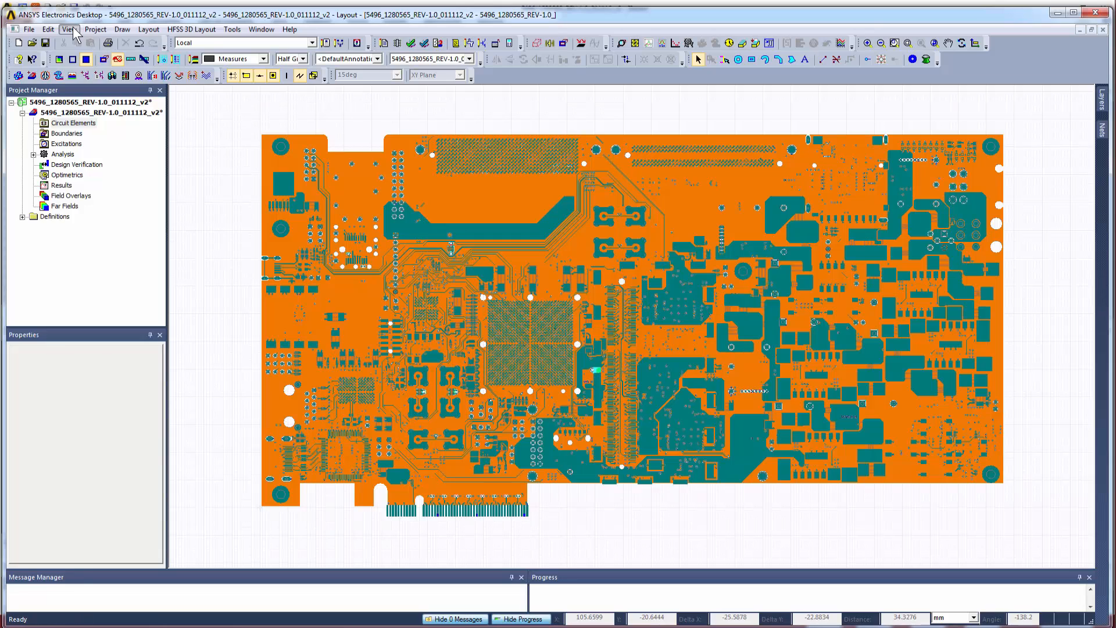
Show the Components panel via View and expand the Resistor, Inductor and Capacitor part groups
click(69, 29)
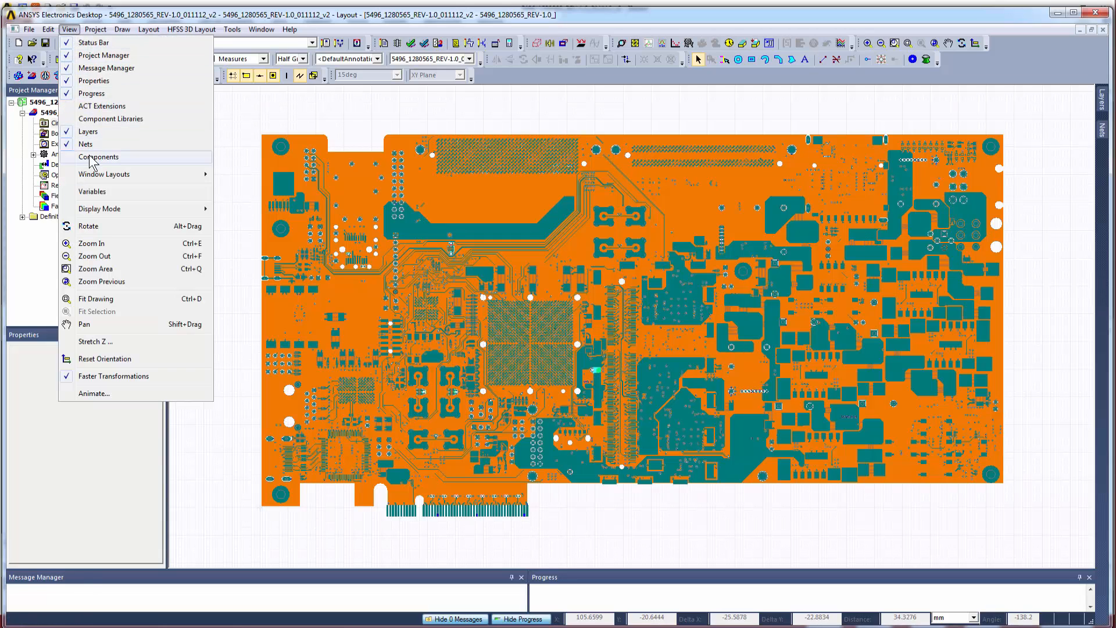
click(97, 157)
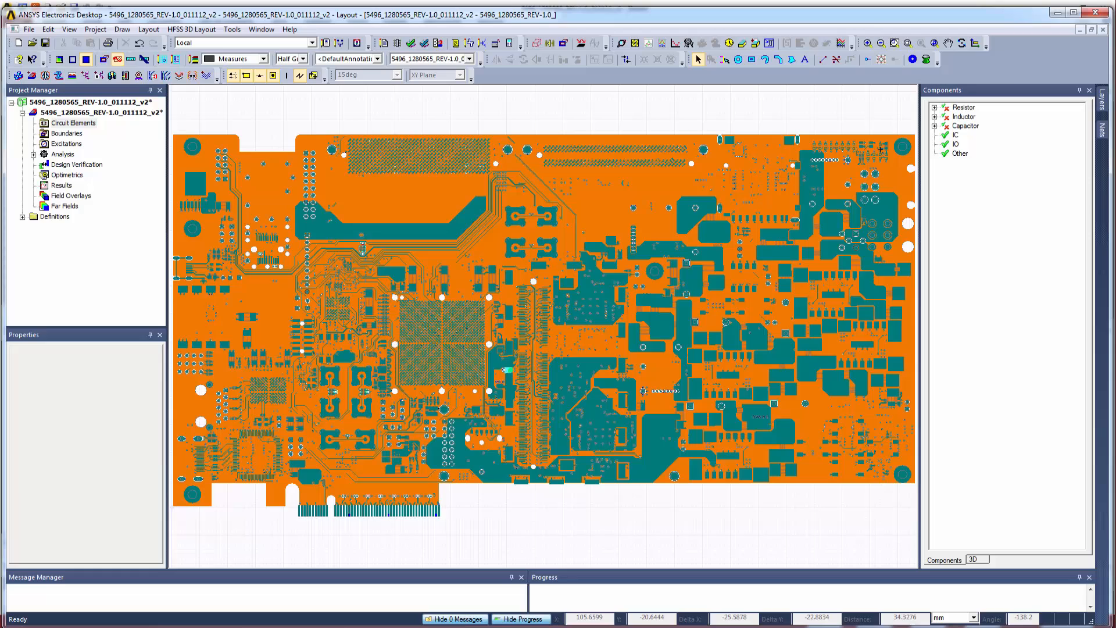
click(934, 107)
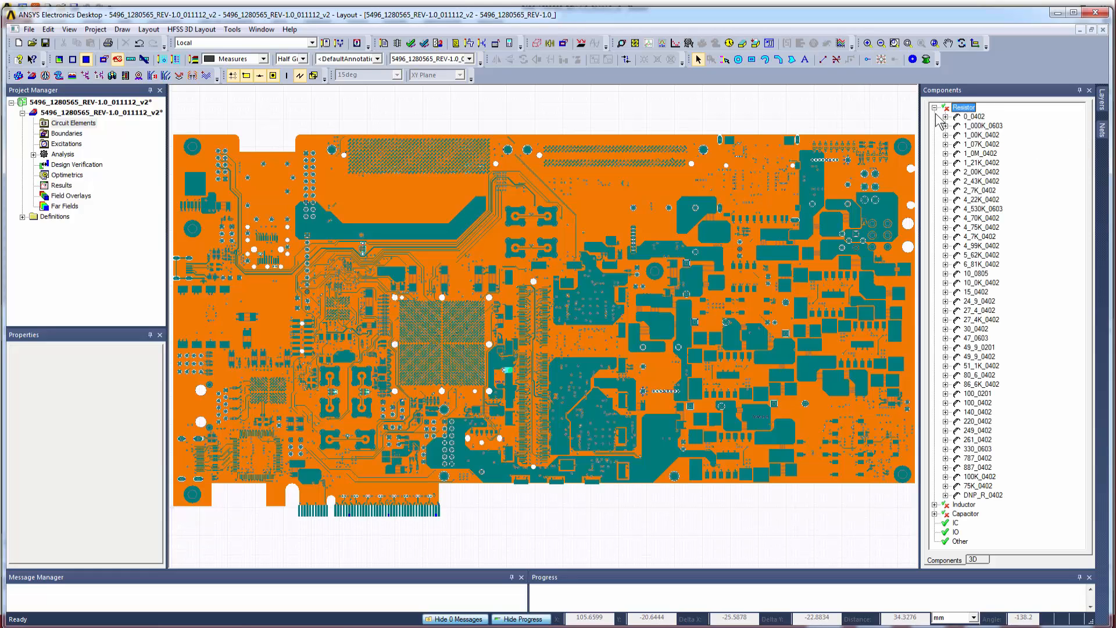
click(935, 107)
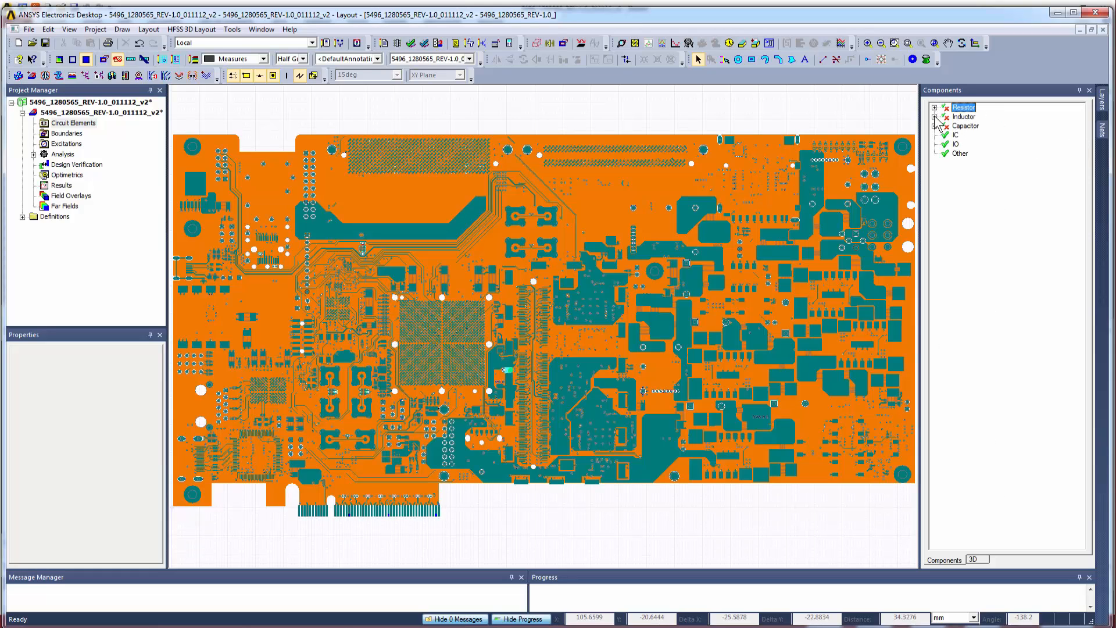
click(936, 116)
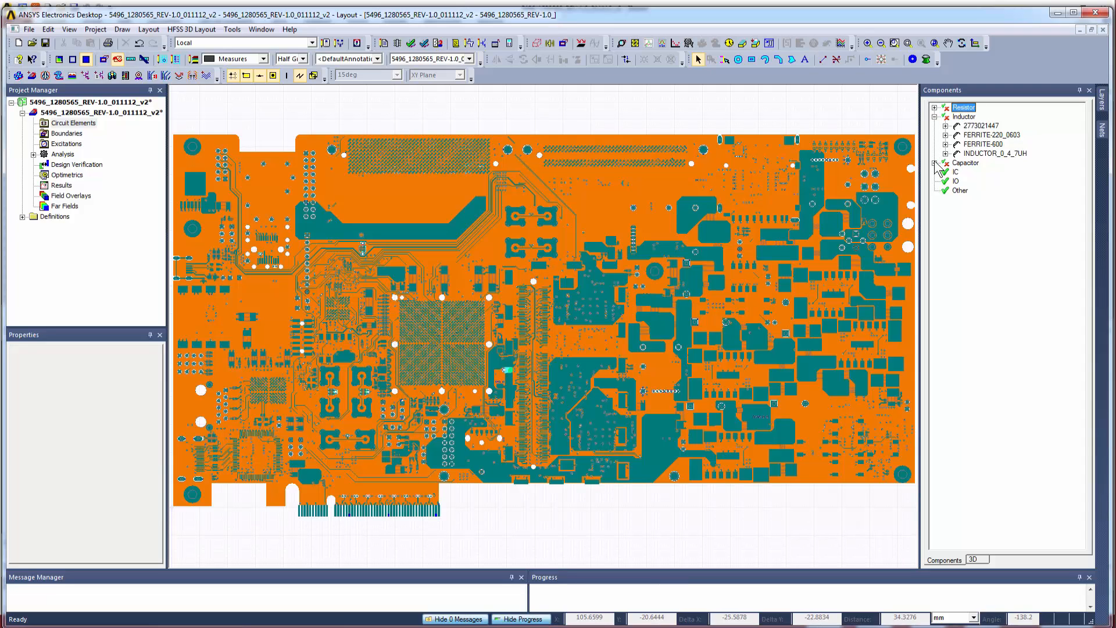
click(935, 163)
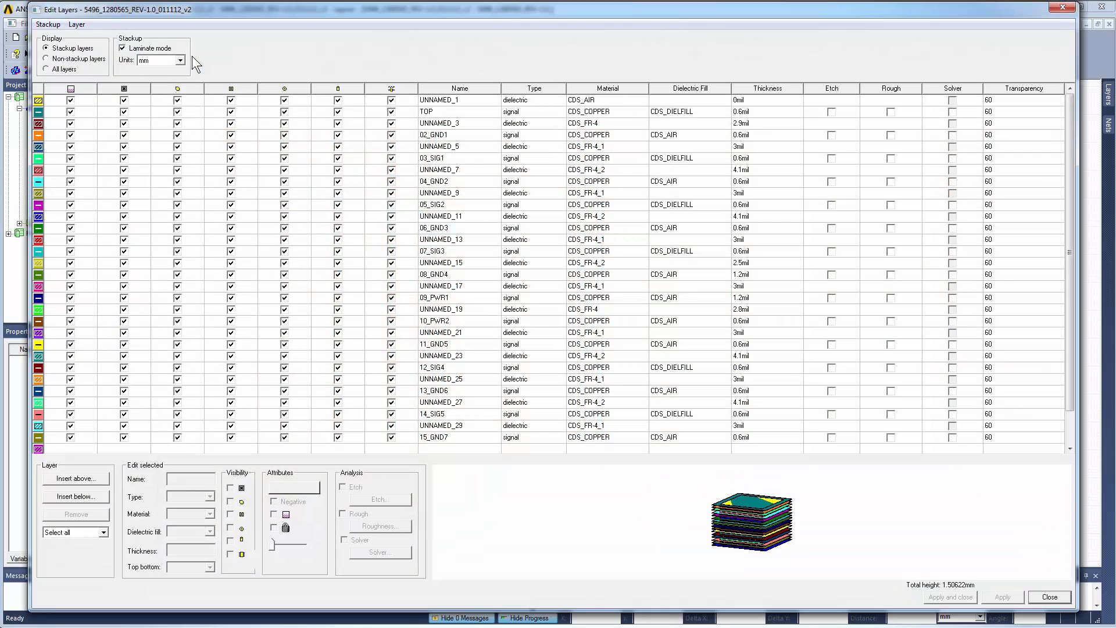
mouse_move(573, 594)
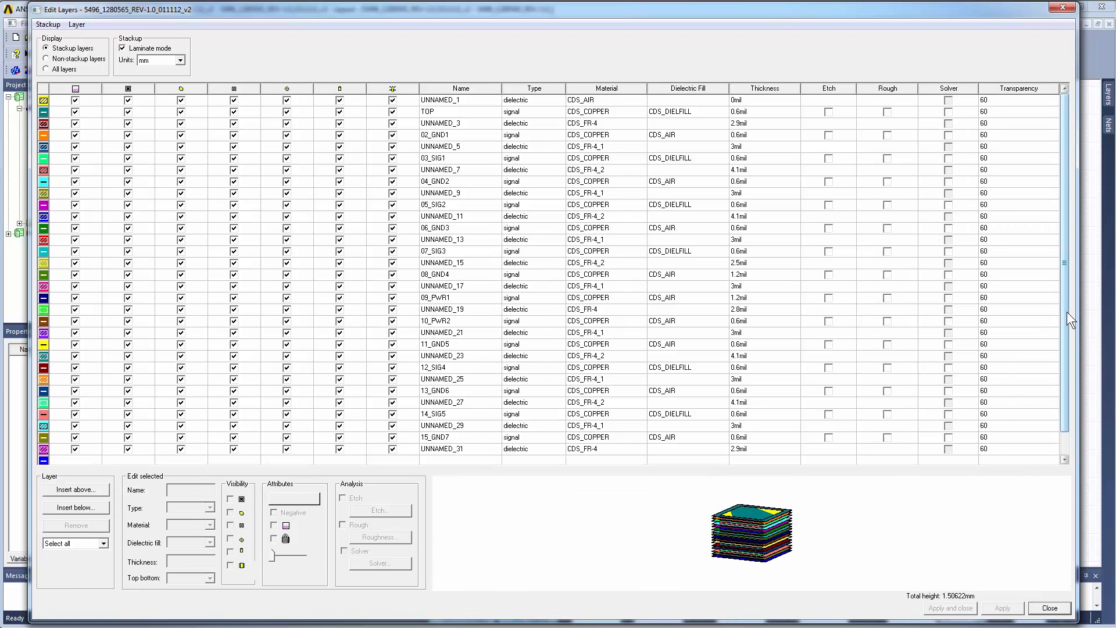
Scroll the stackup table from the top air layer to BOTTOM and choose the All layers display
scroll(down, 3)
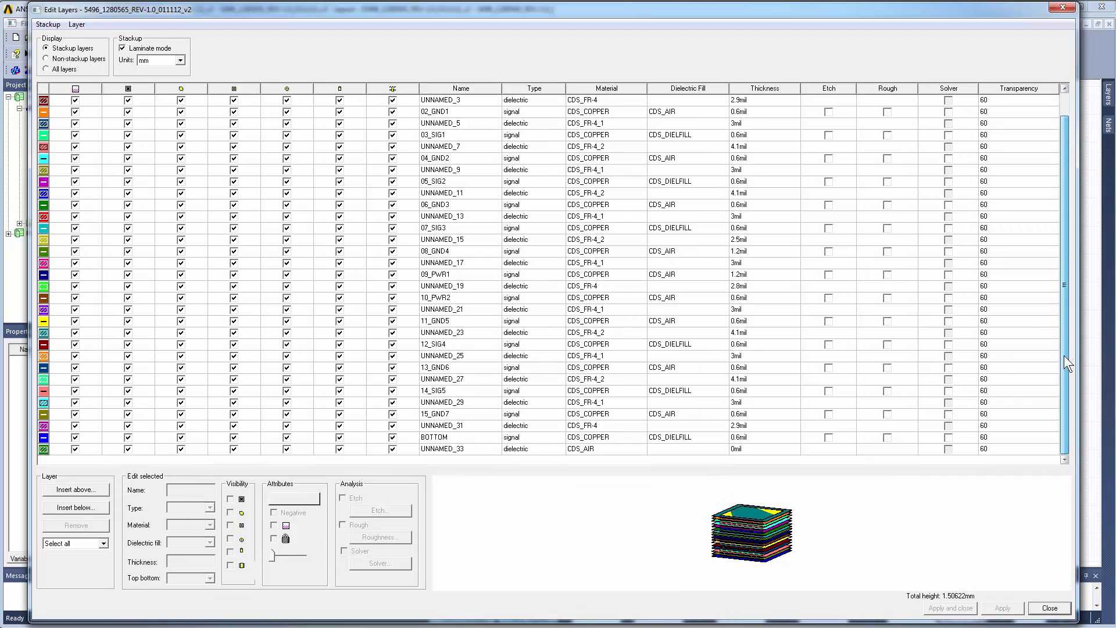
scroll(up, 3)
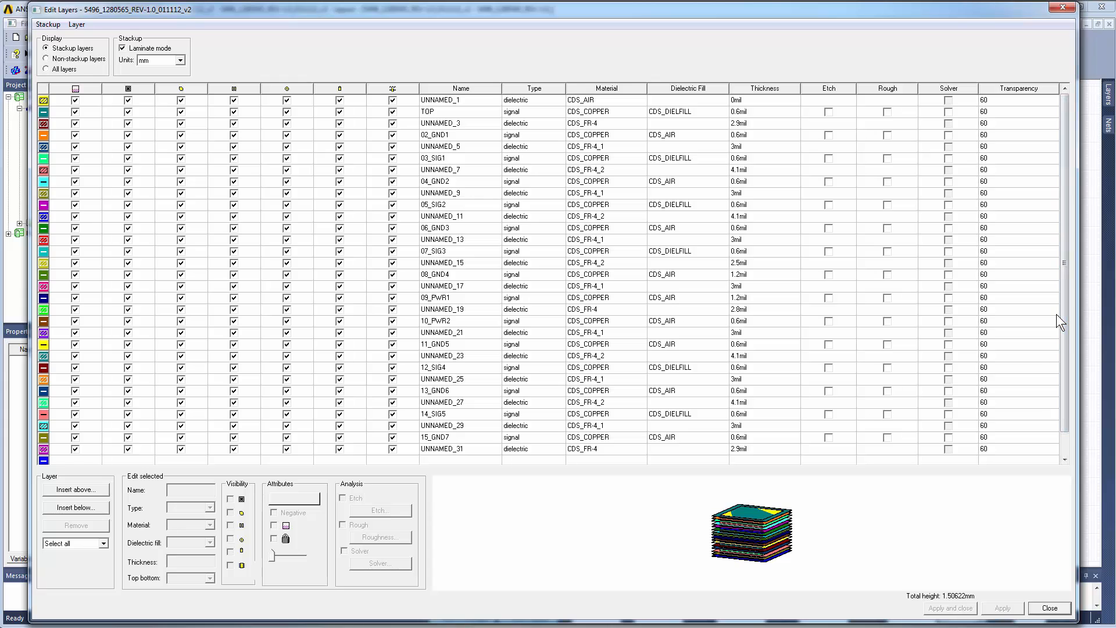
mouse_move(719, 299)
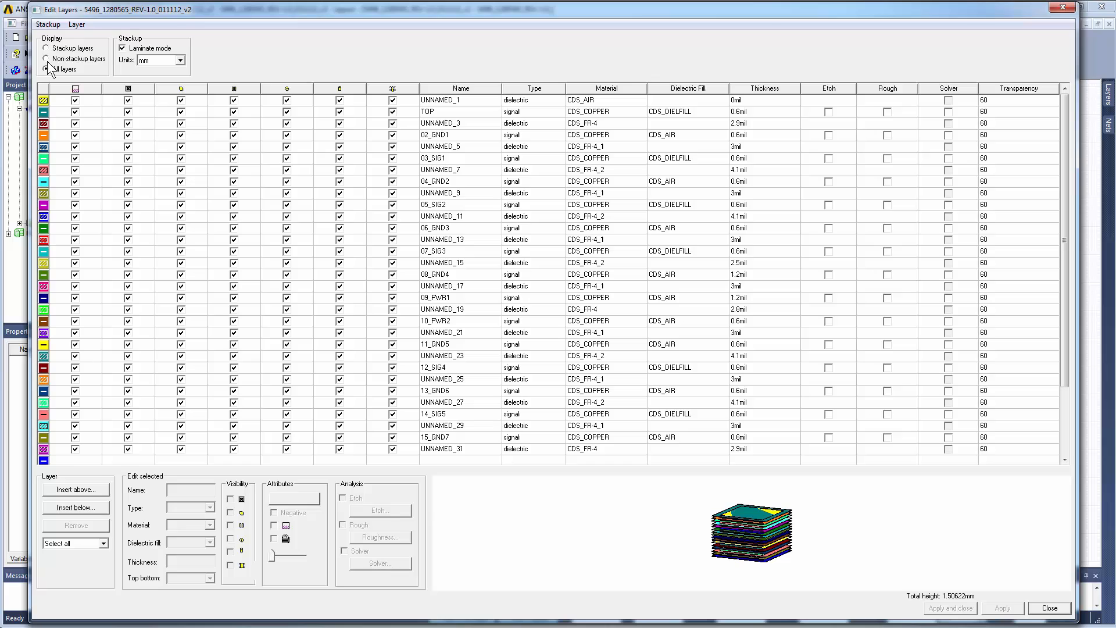
click(47, 49)
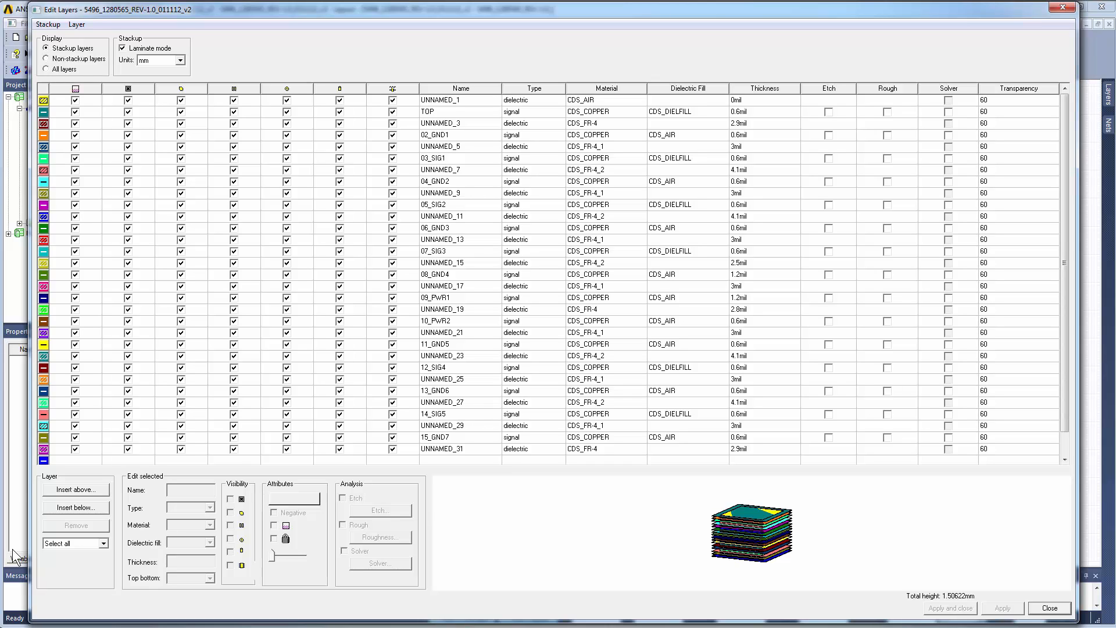